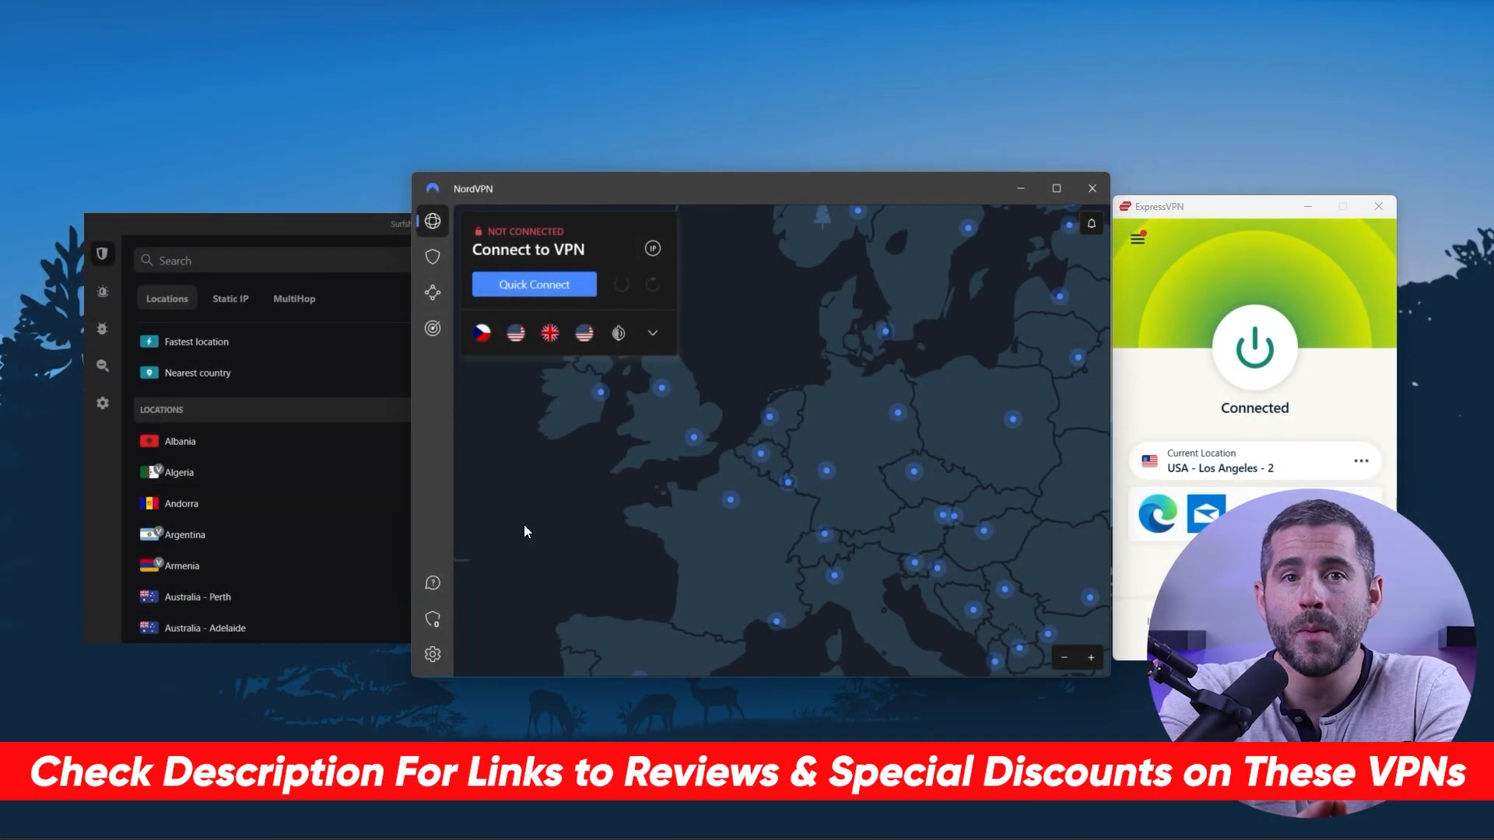
mouse_move(580, 209)
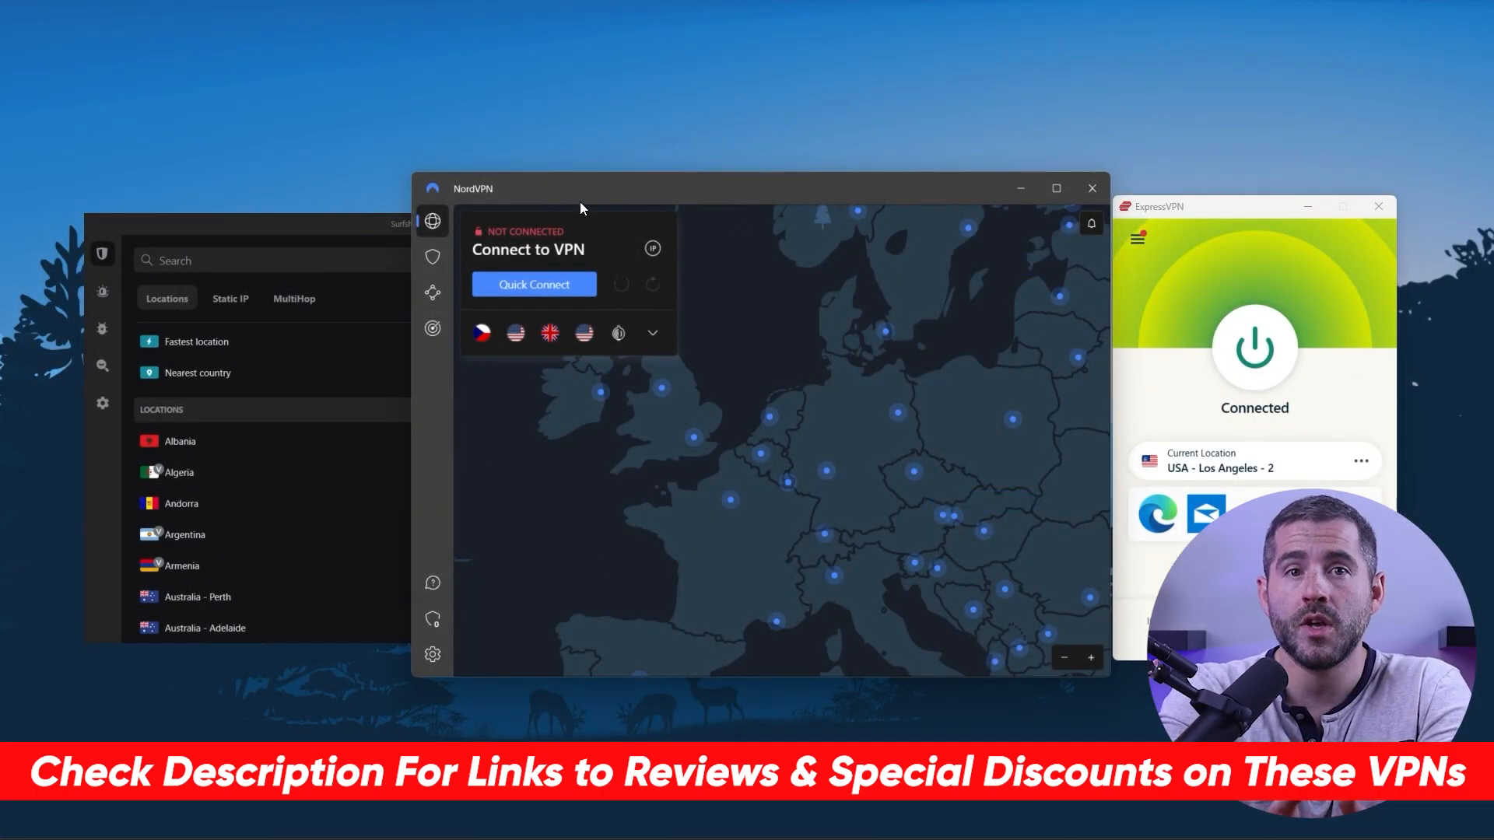
mouse_move(1136, 218)
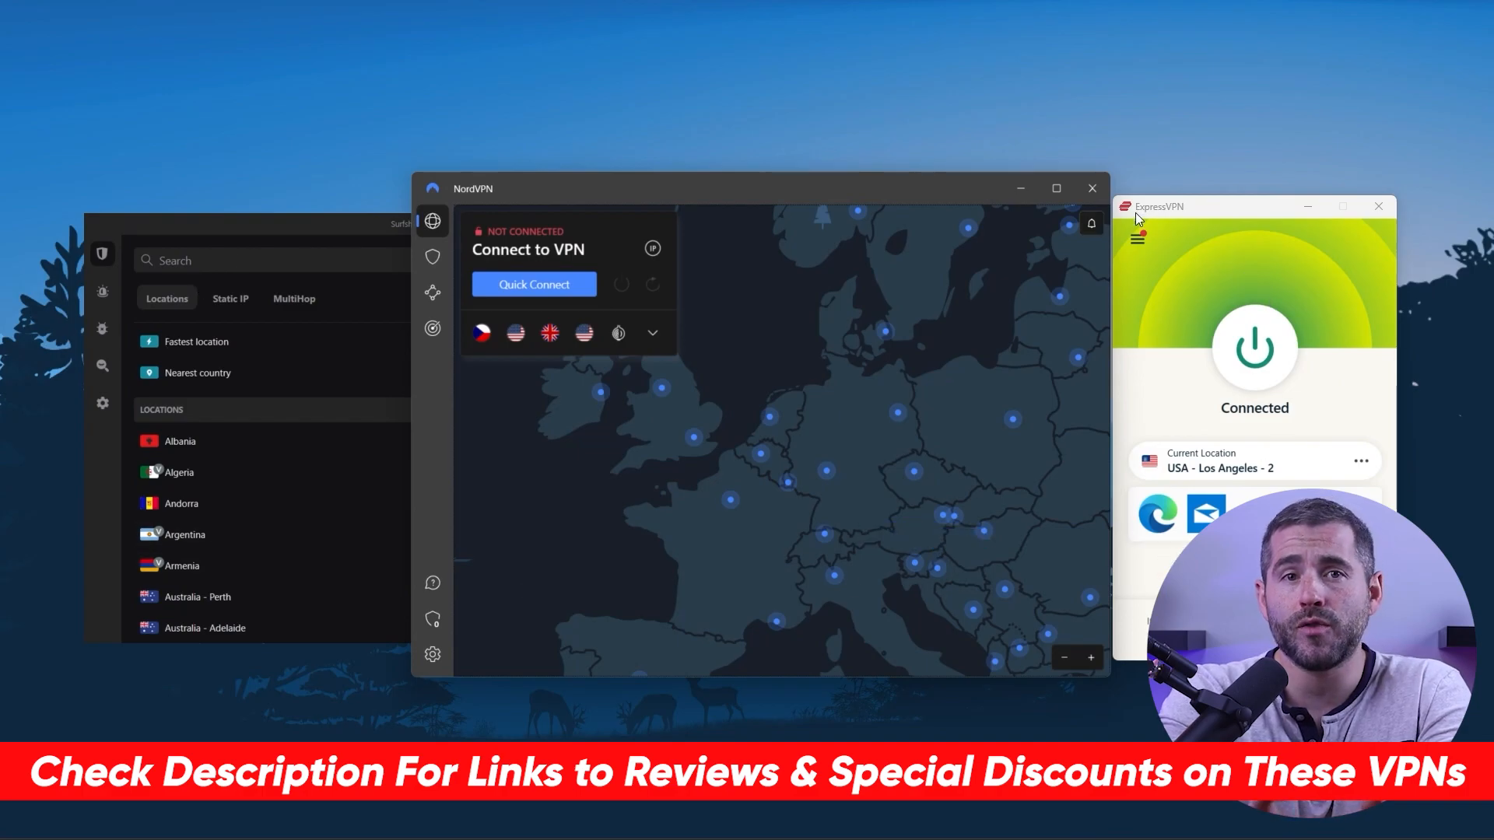
Run the downloaded ExpressVPN Windows installer to reach the Launch on Startup prompt
click(999, 596)
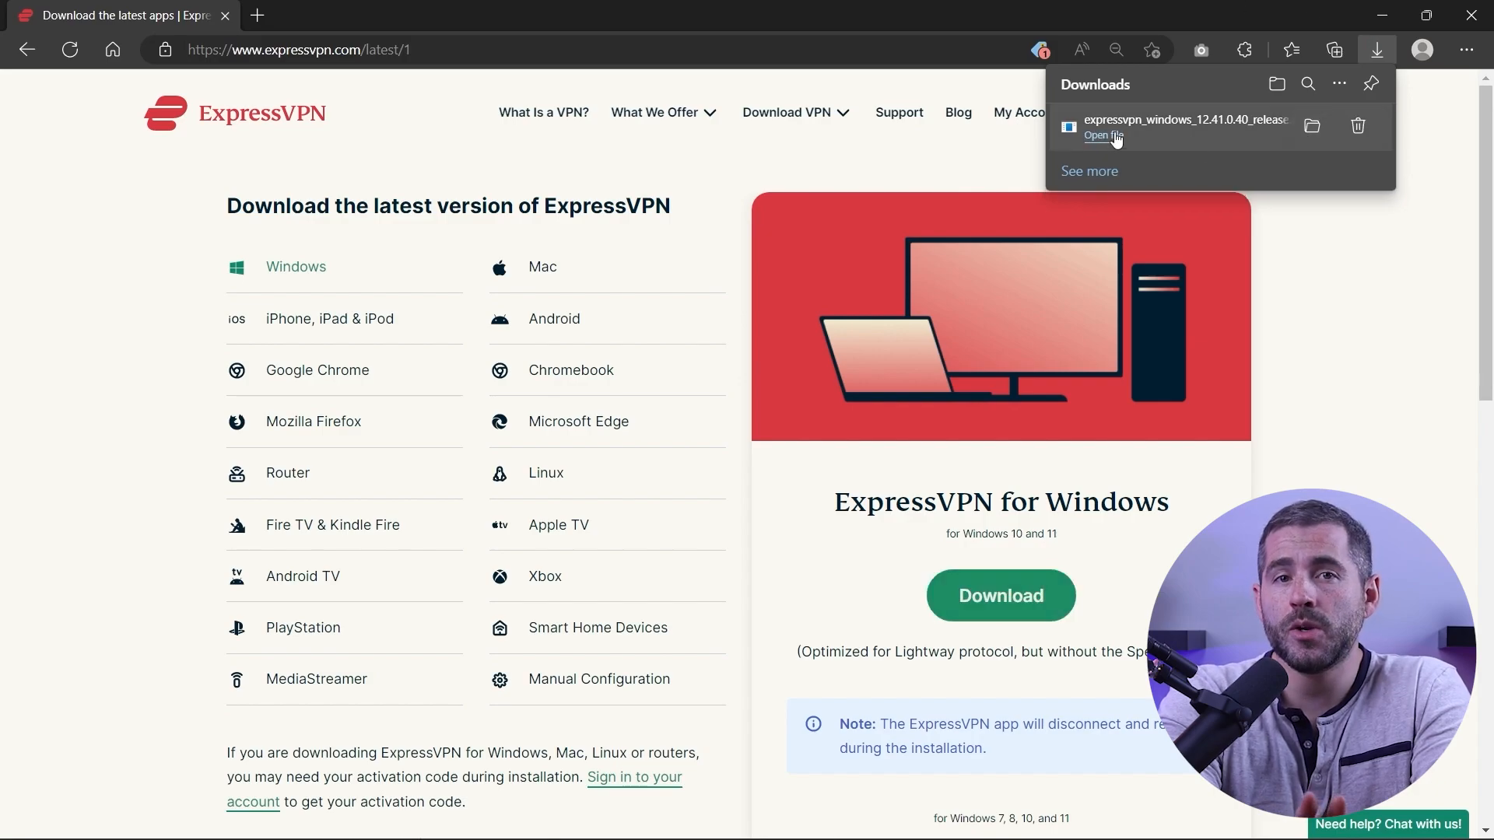
click(1102, 135)
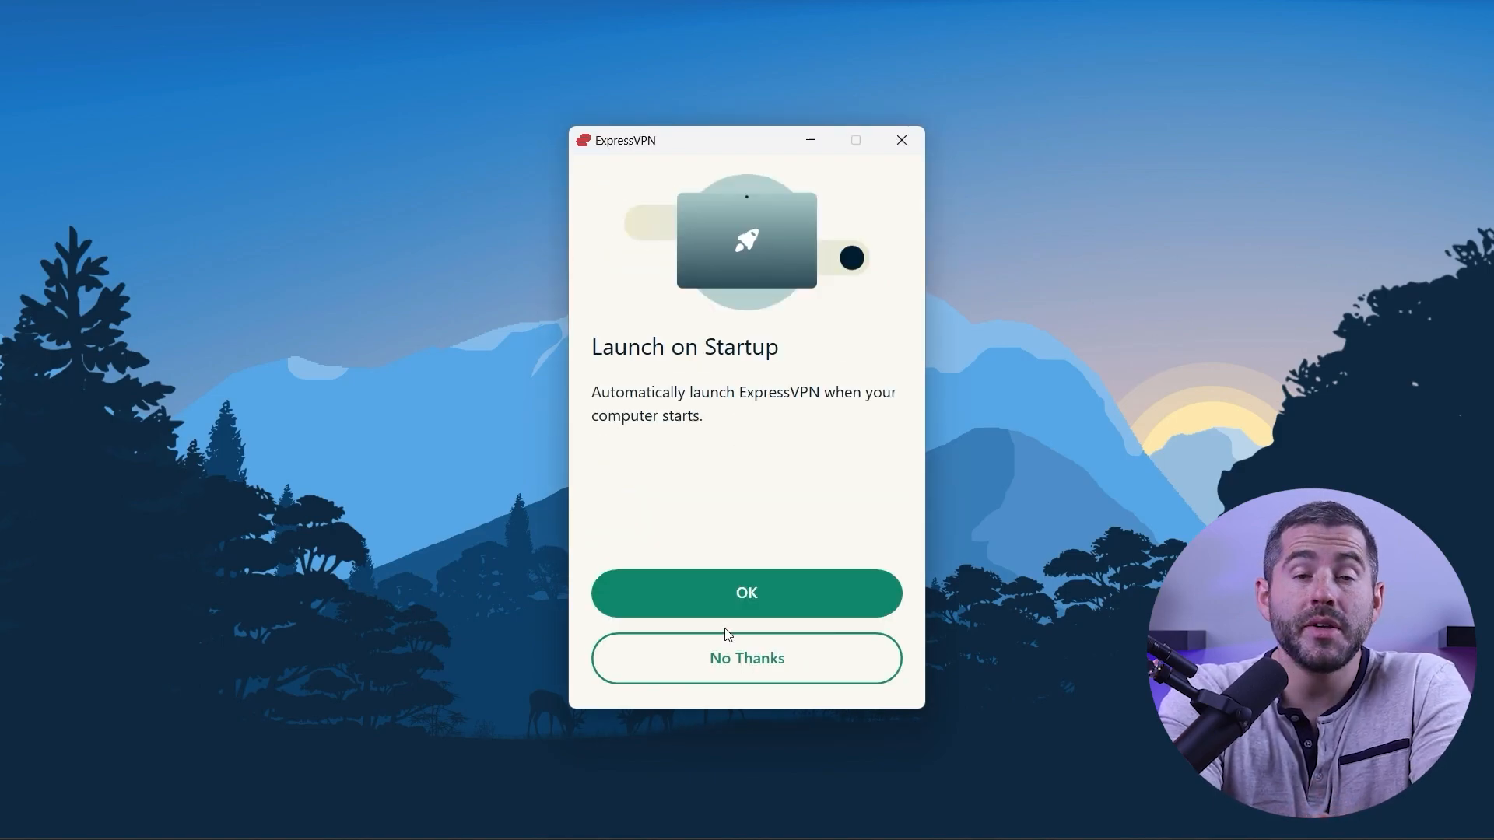
Dismiss the startup prompt and connect to South Korea - 2 found by searching 'South'
click(746, 592)
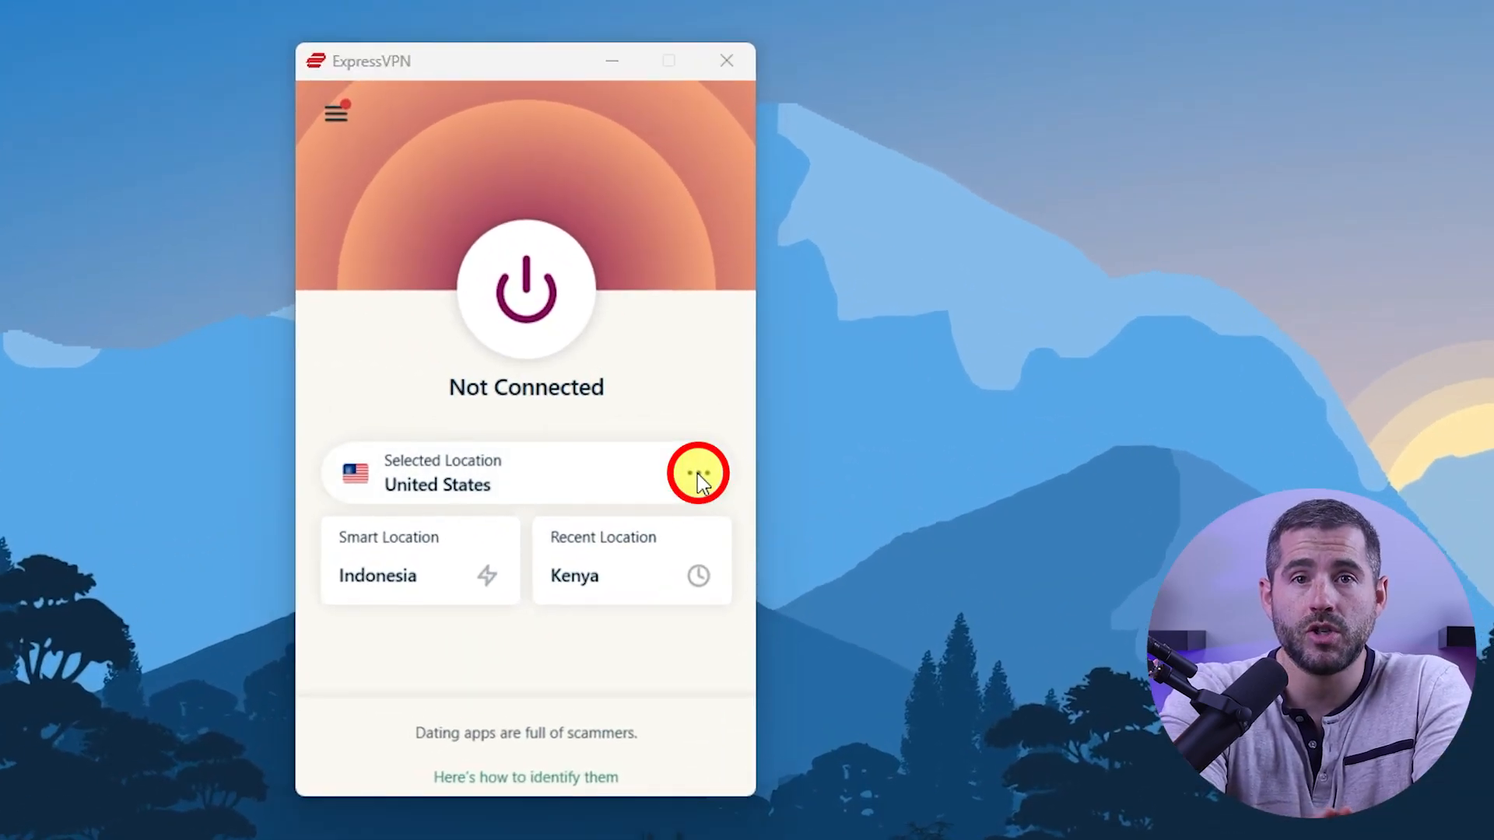
click(698, 473)
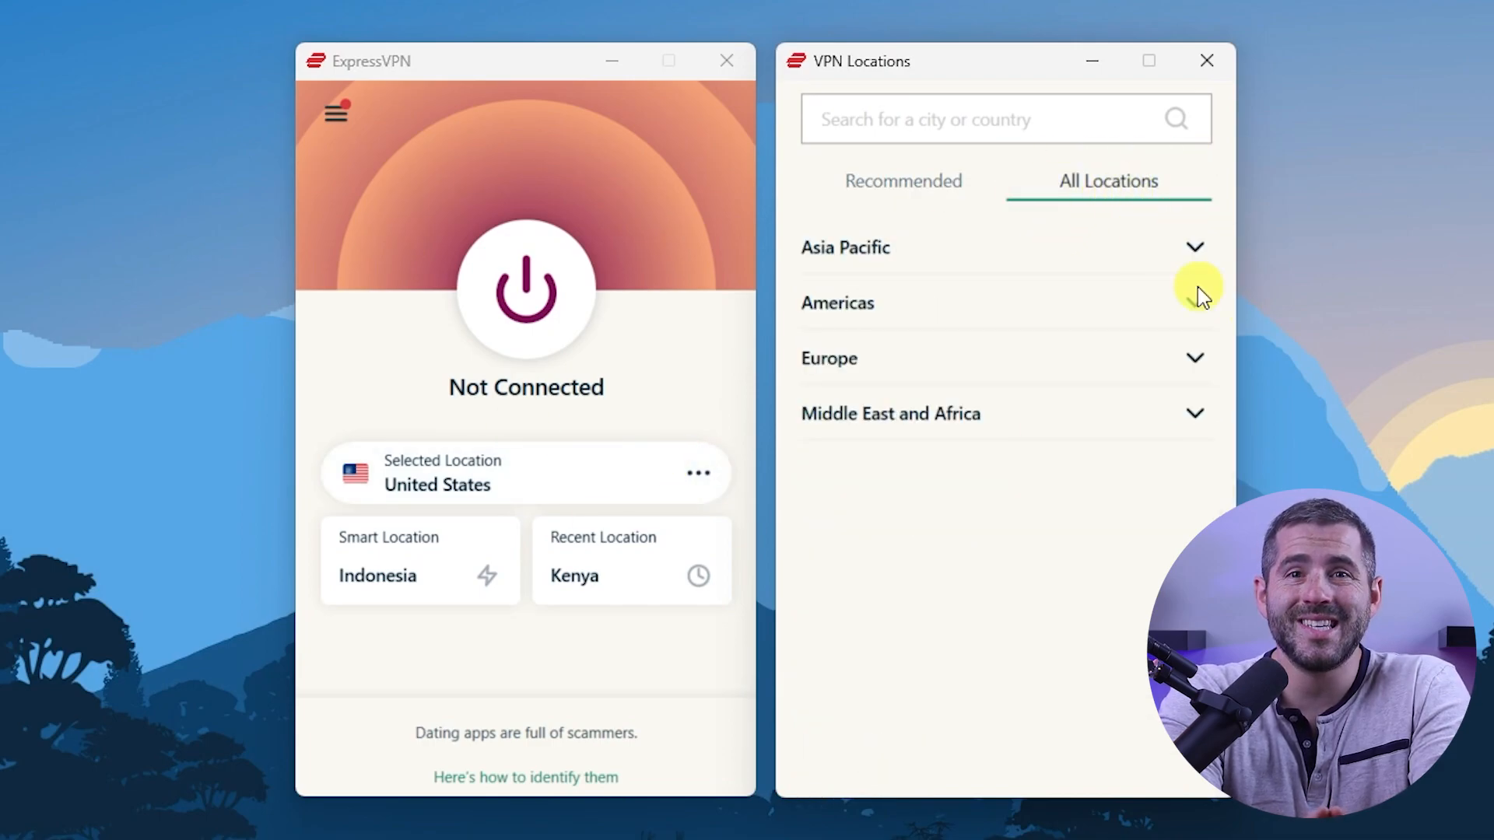
mouse_move(1194, 372)
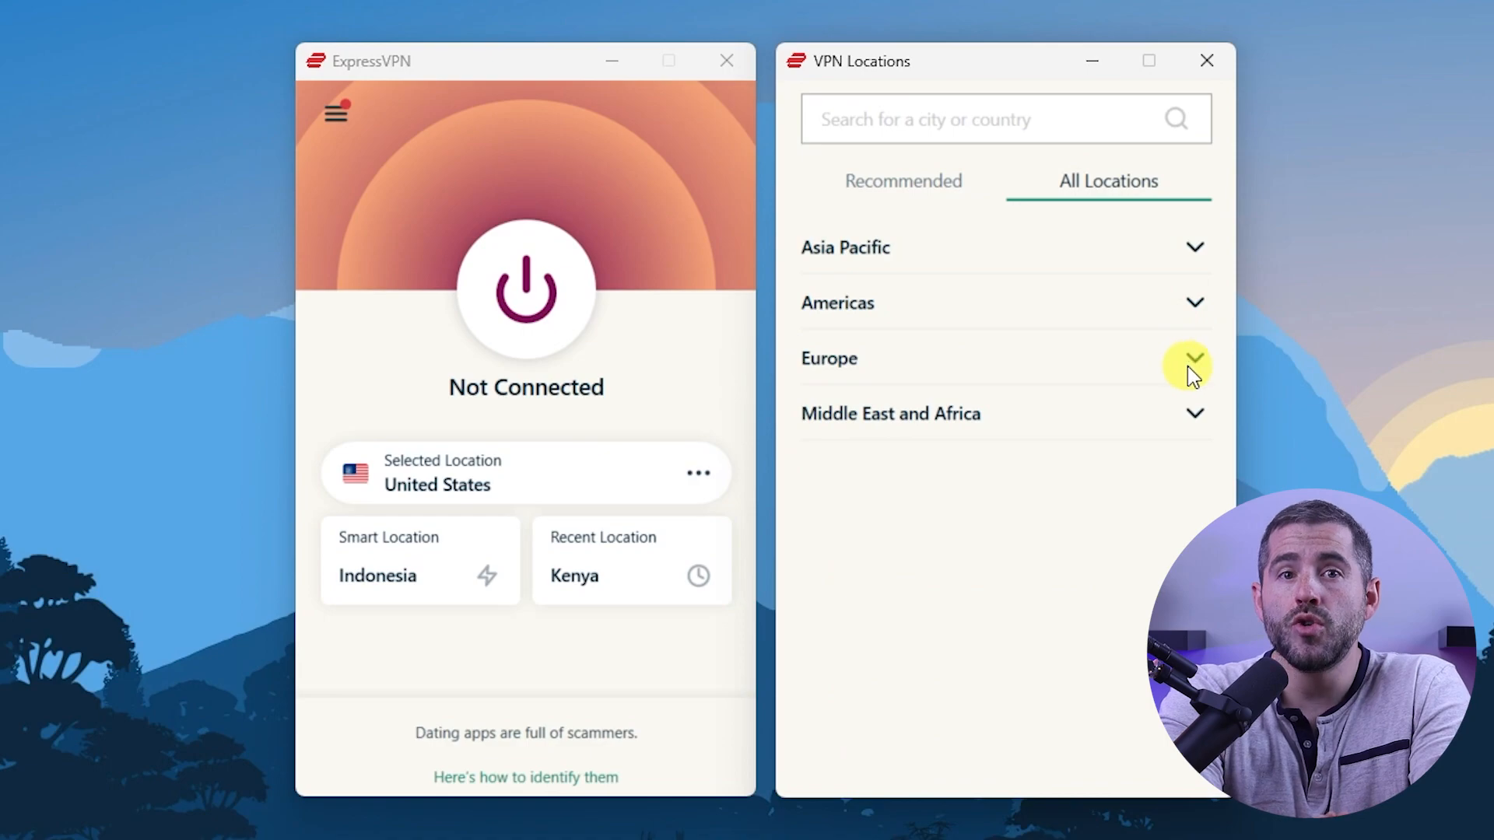
click(1193, 358)
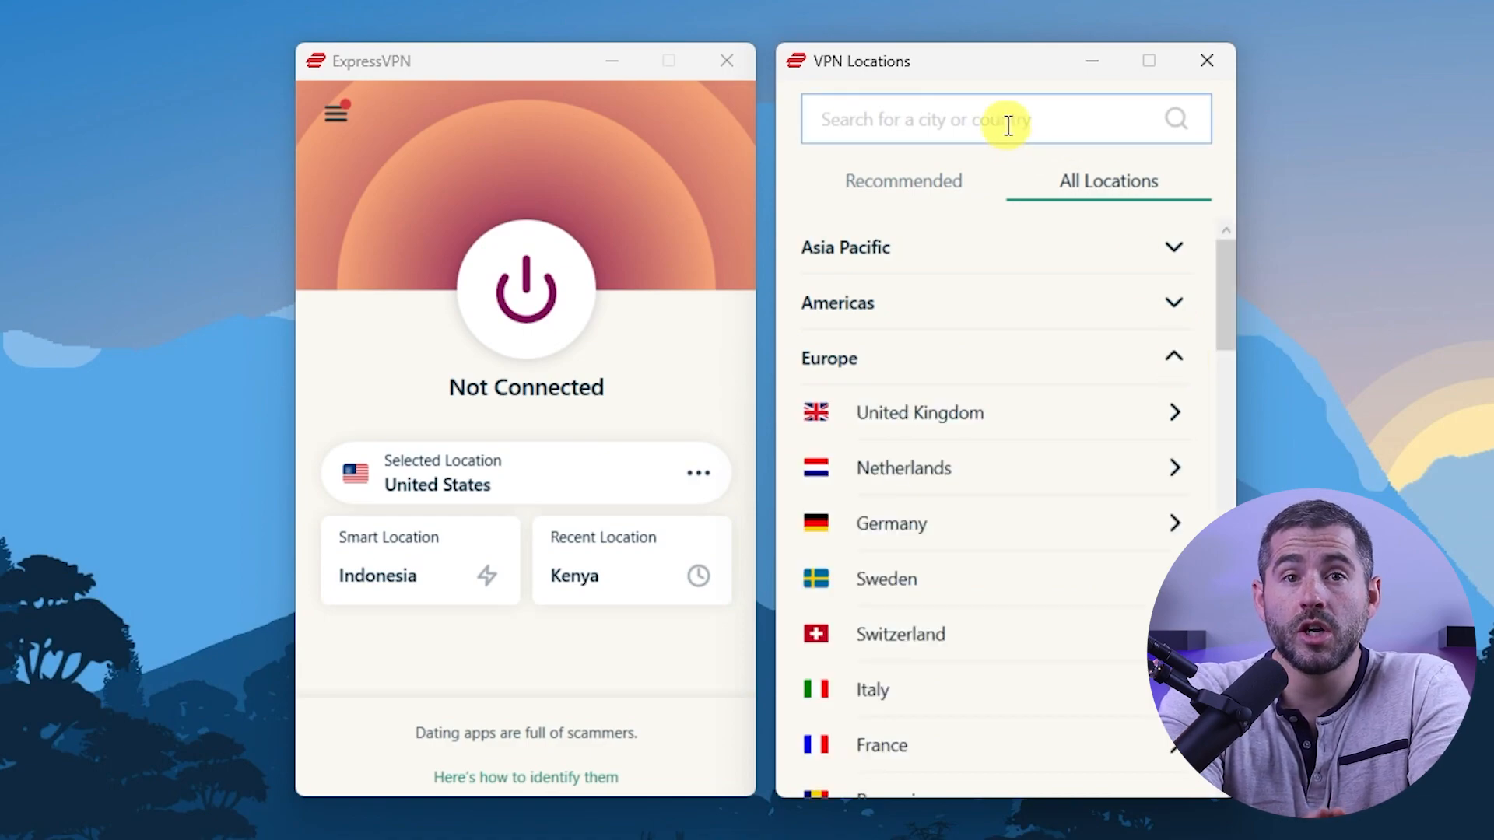
text(South Korea)
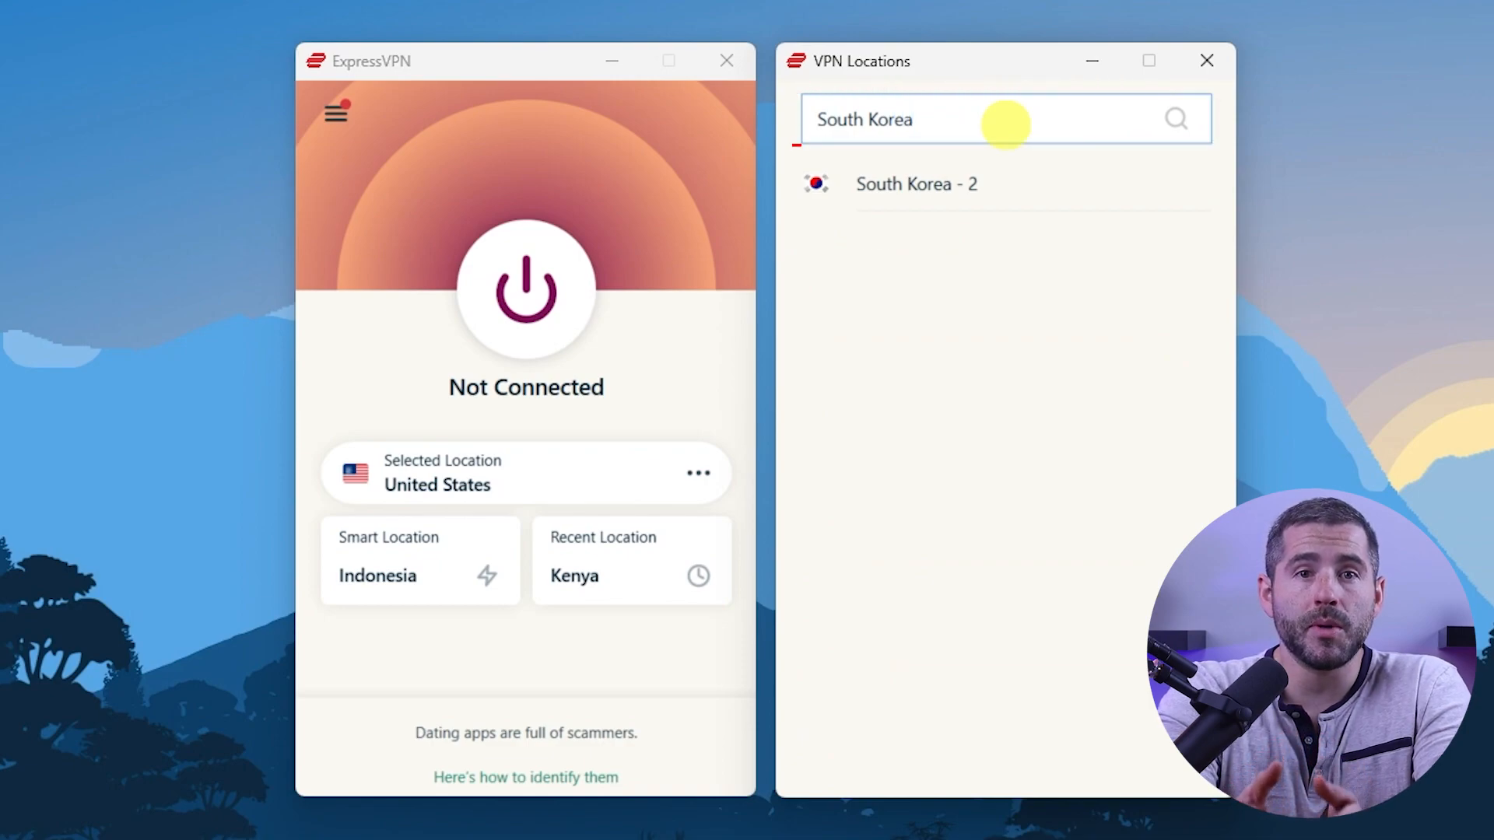
click(915, 184)
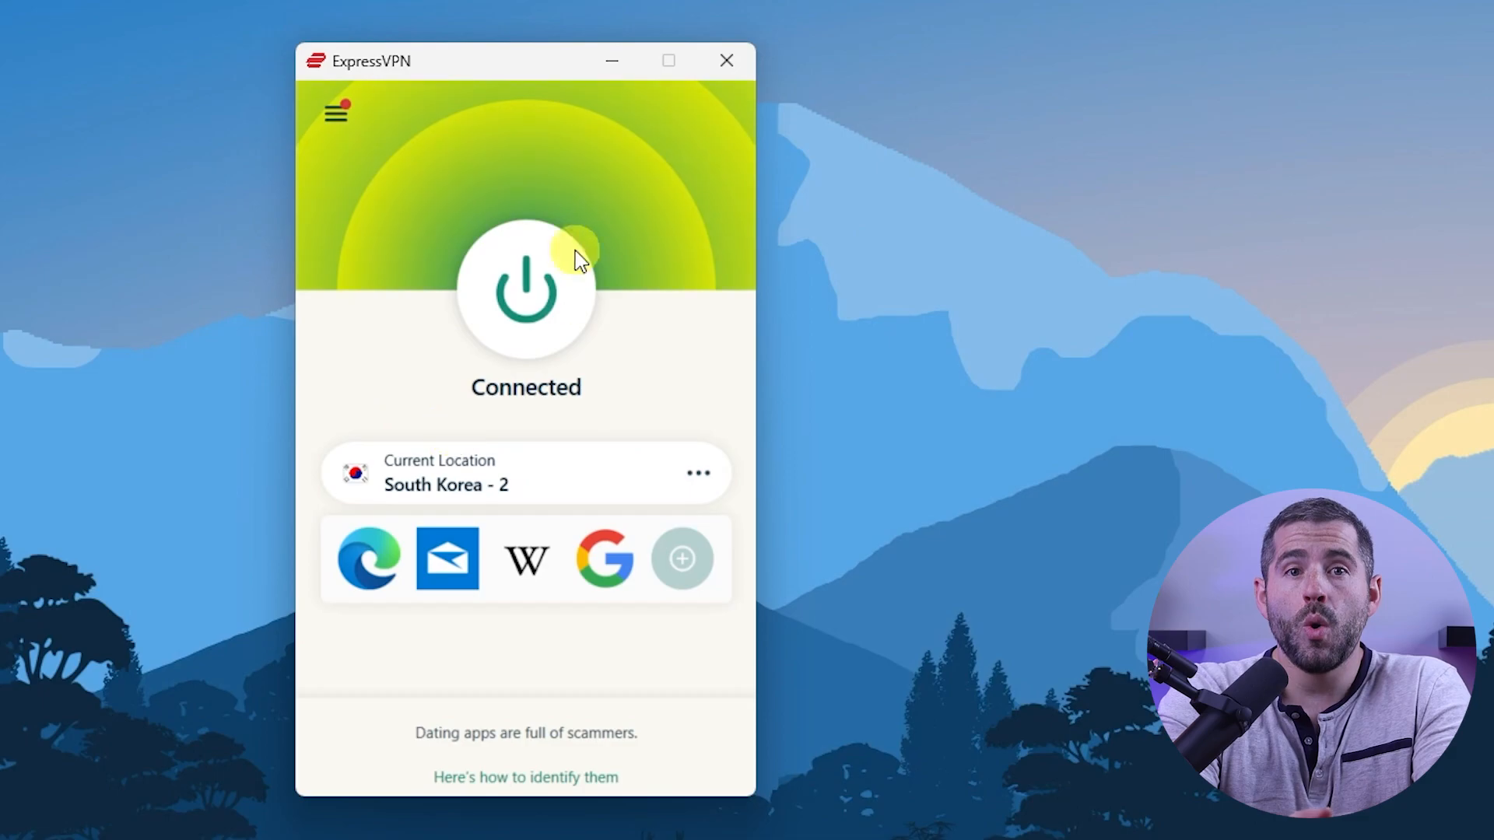
Disconnect, then reconnect to South Korea - 2 chosen under the Asia Pacific region
click(525, 291)
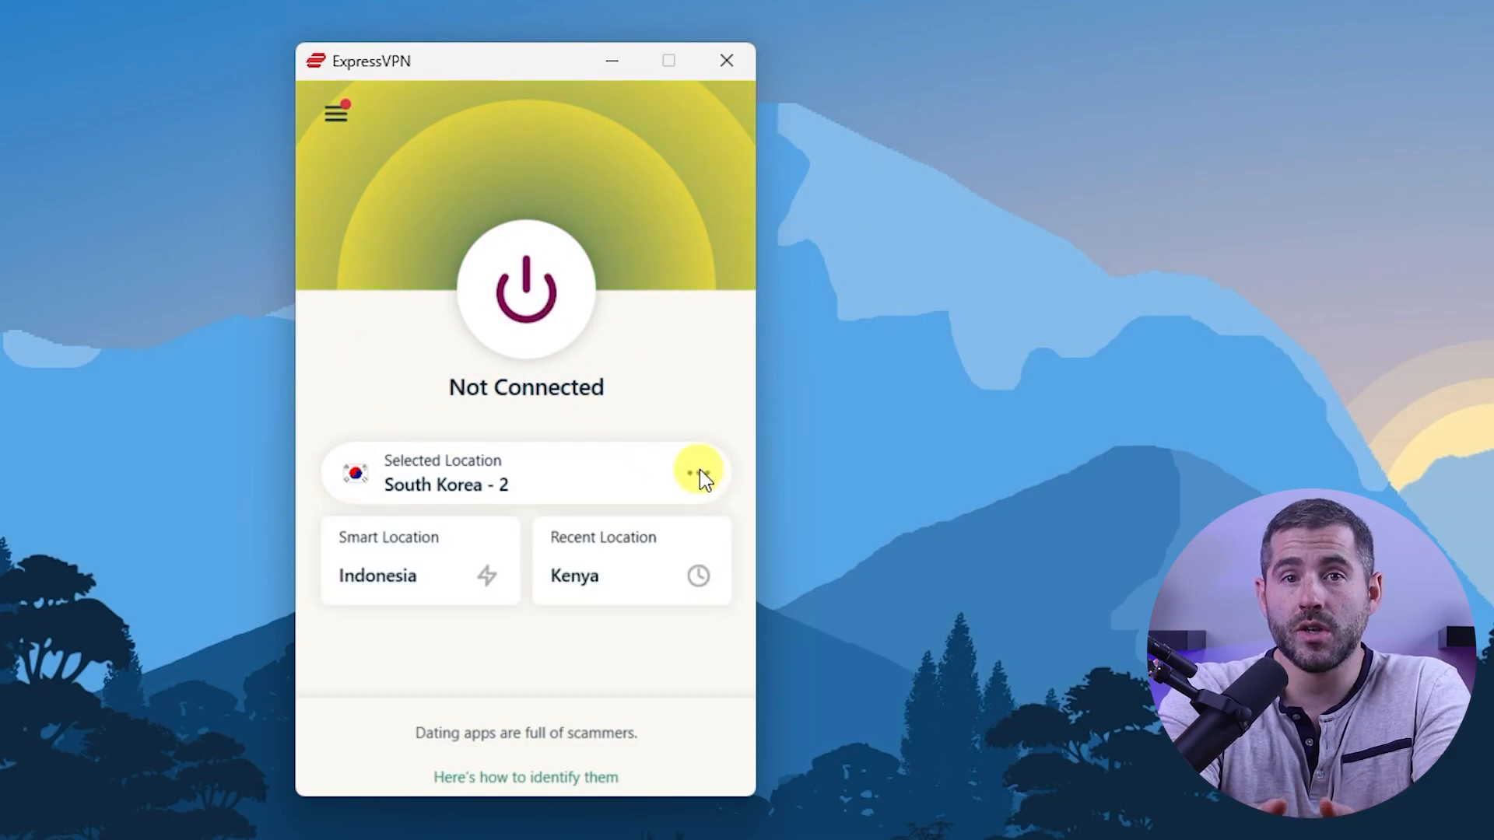
click(699, 473)
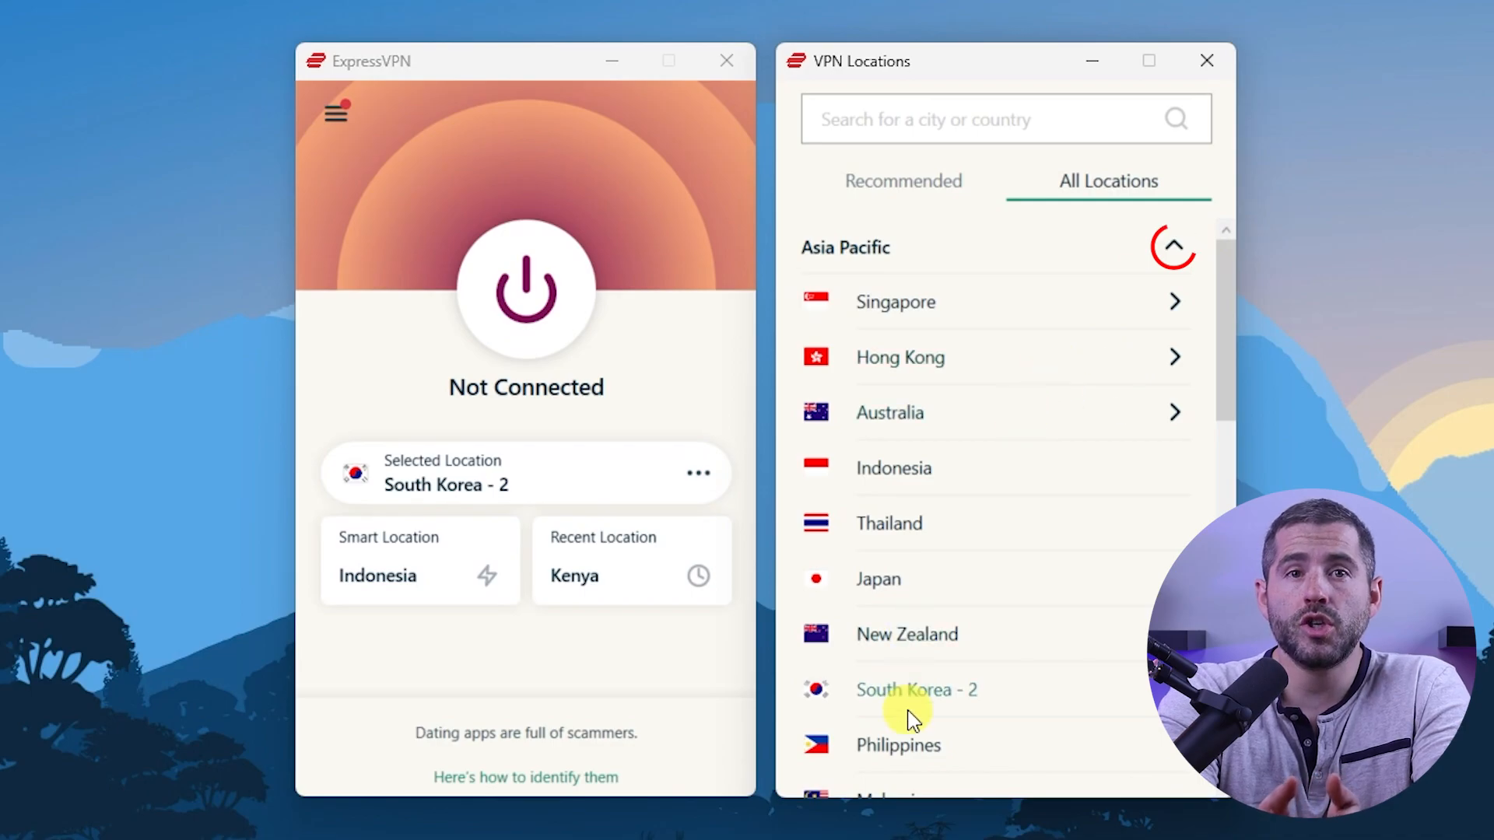
click(915, 690)
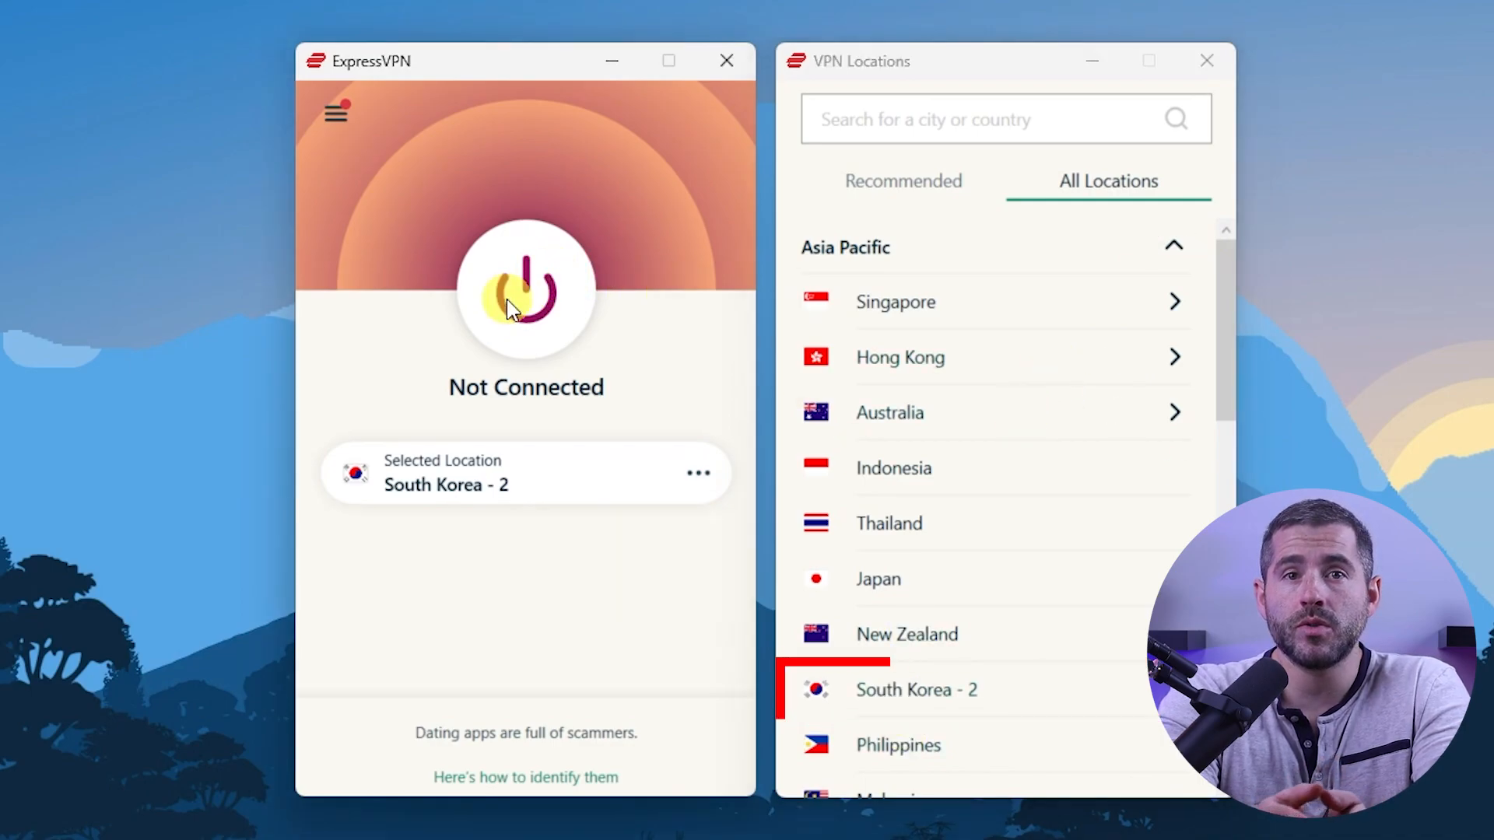
click(524, 290)
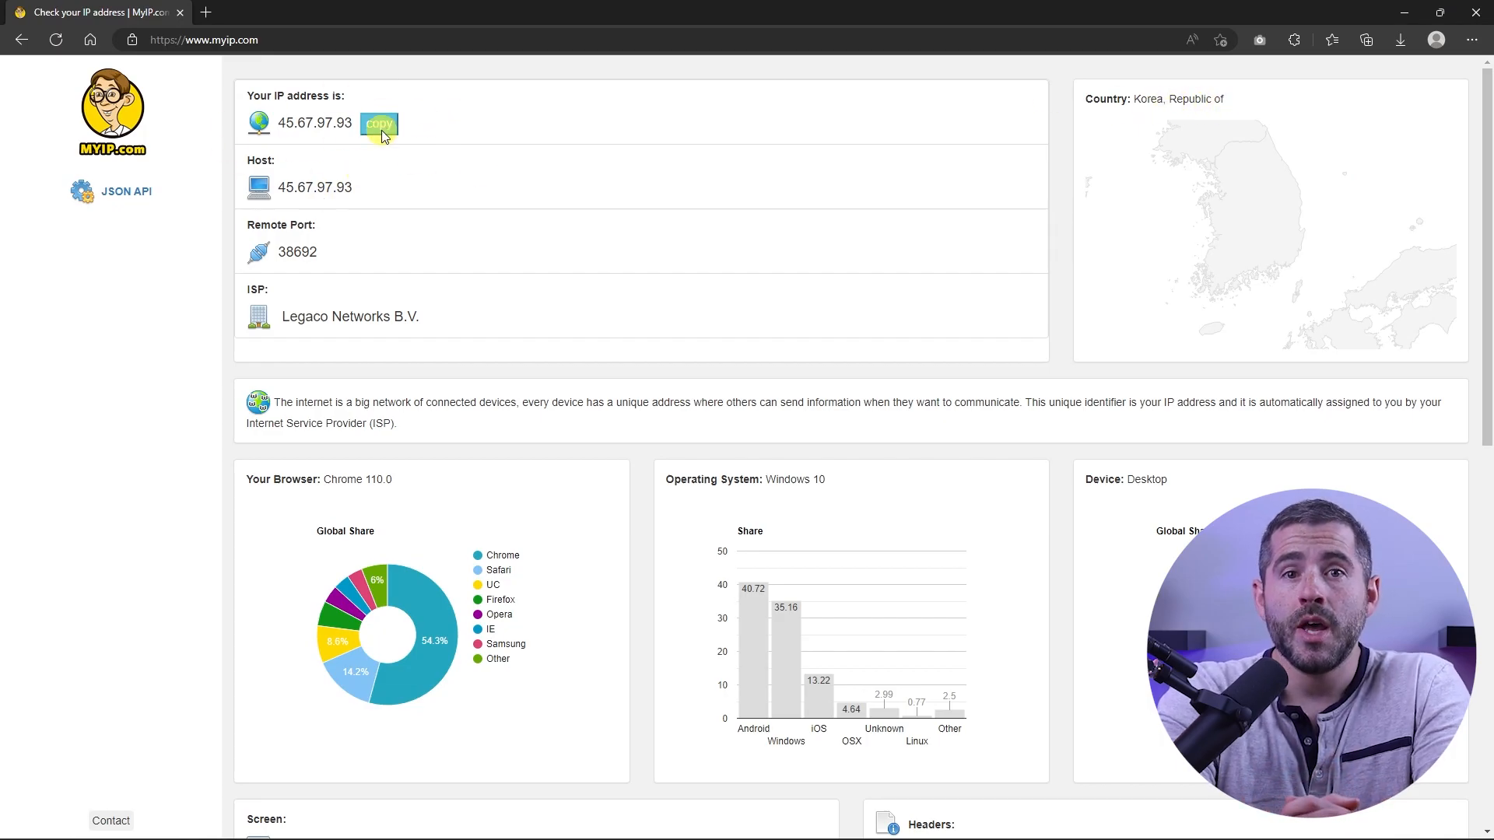
mouse_move(1251, 124)
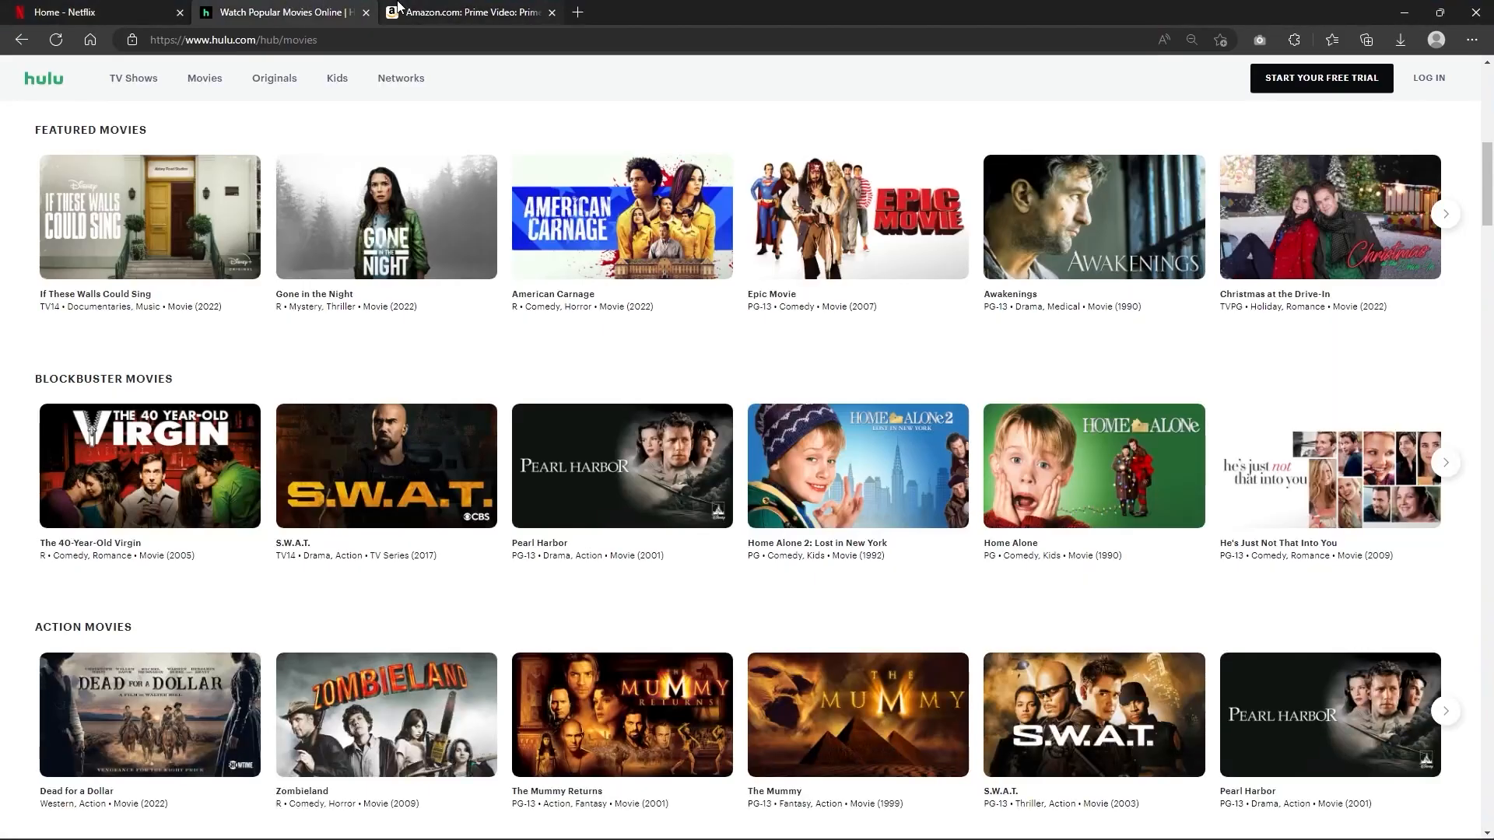
Switch from the Hulu movies hub to the Amazon Prime Video page
click(467, 13)
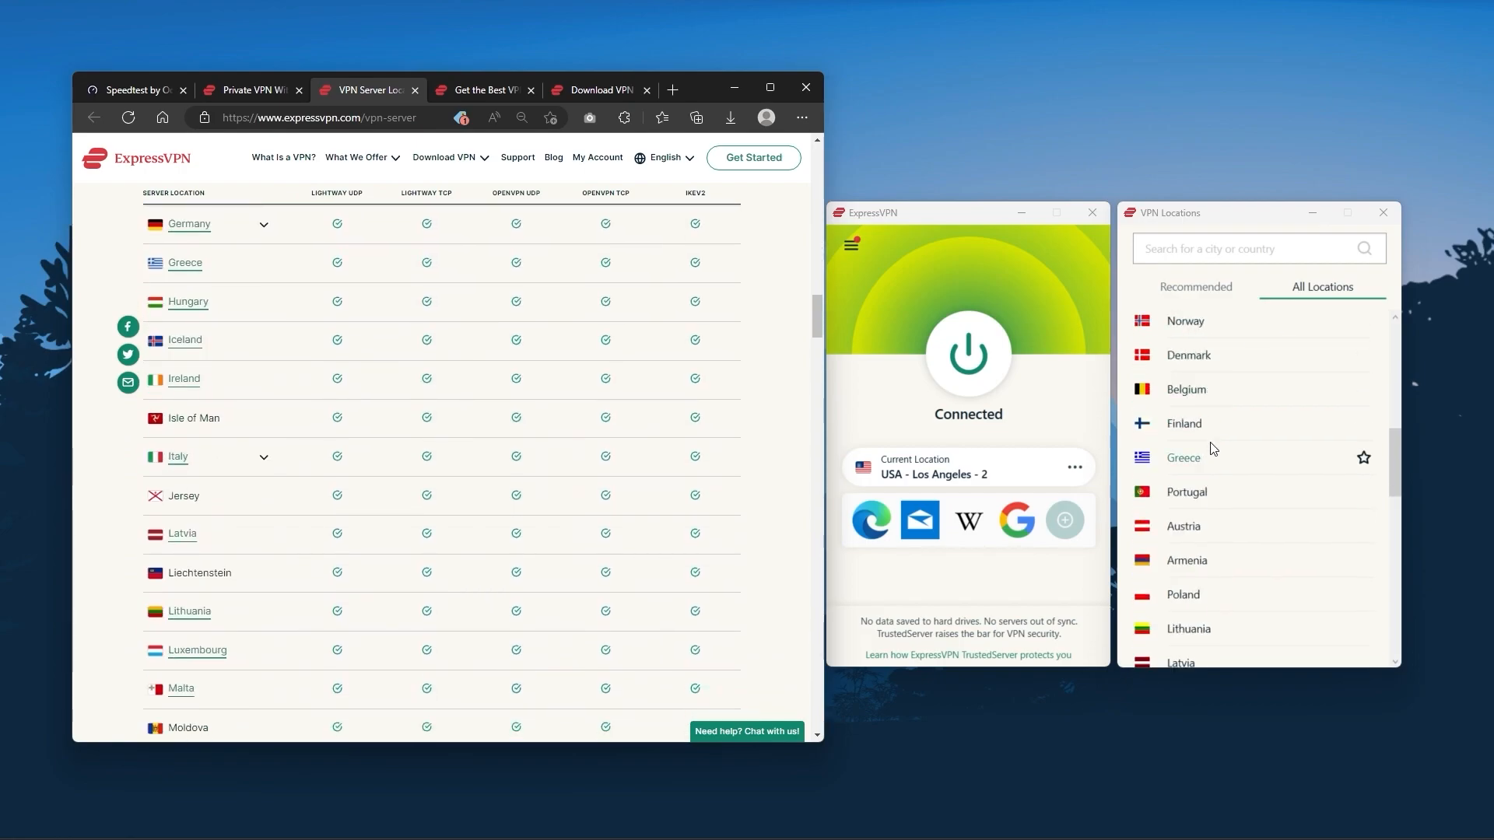
Scroll the ExpressVPN server locations table of countries and protocols
scroll(down, 3)
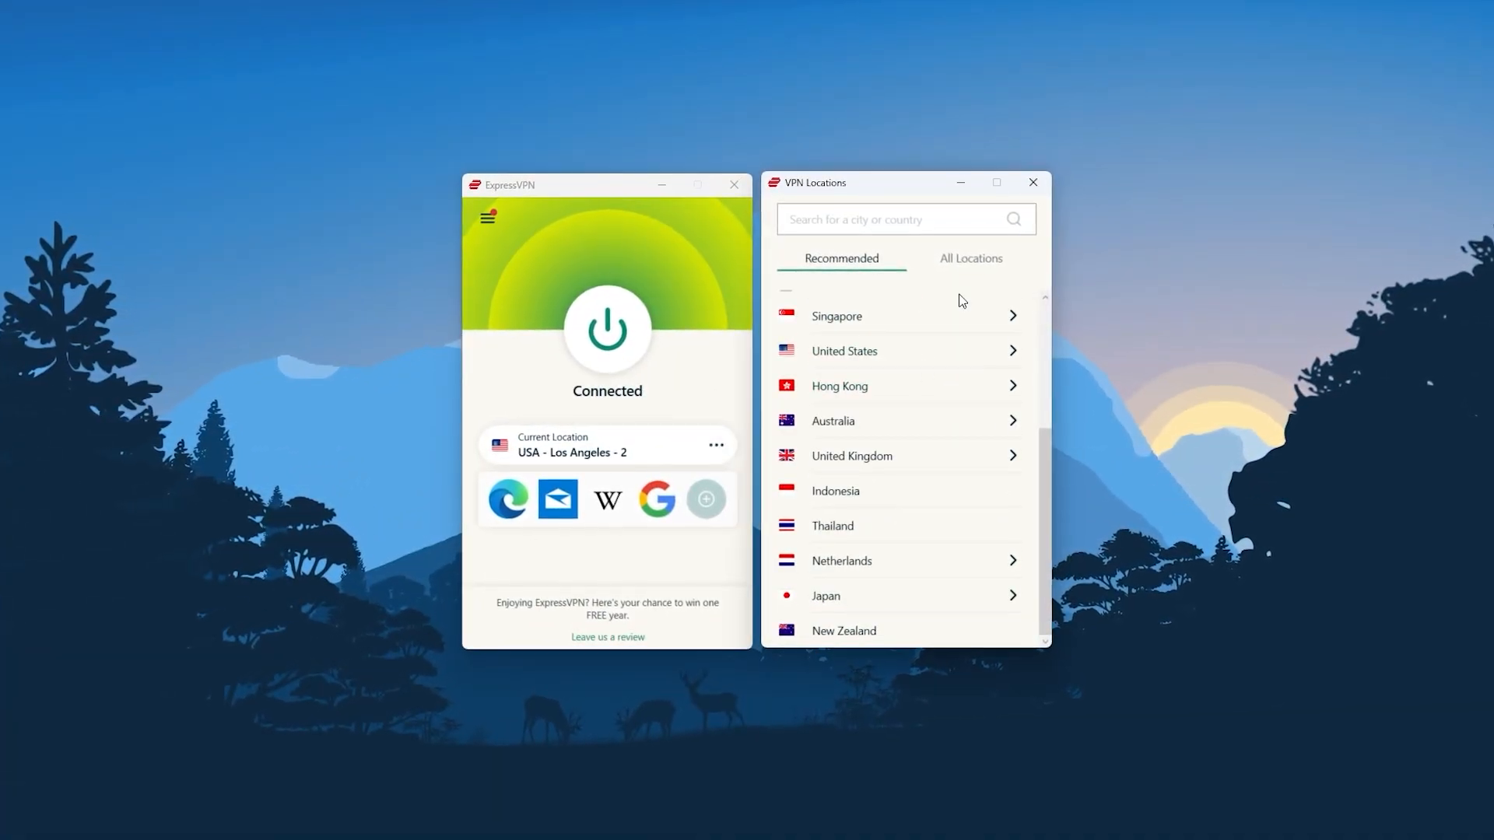
Show All Locations, close the locations window, and reach the per-app connection options via the main menu
click(970, 258)
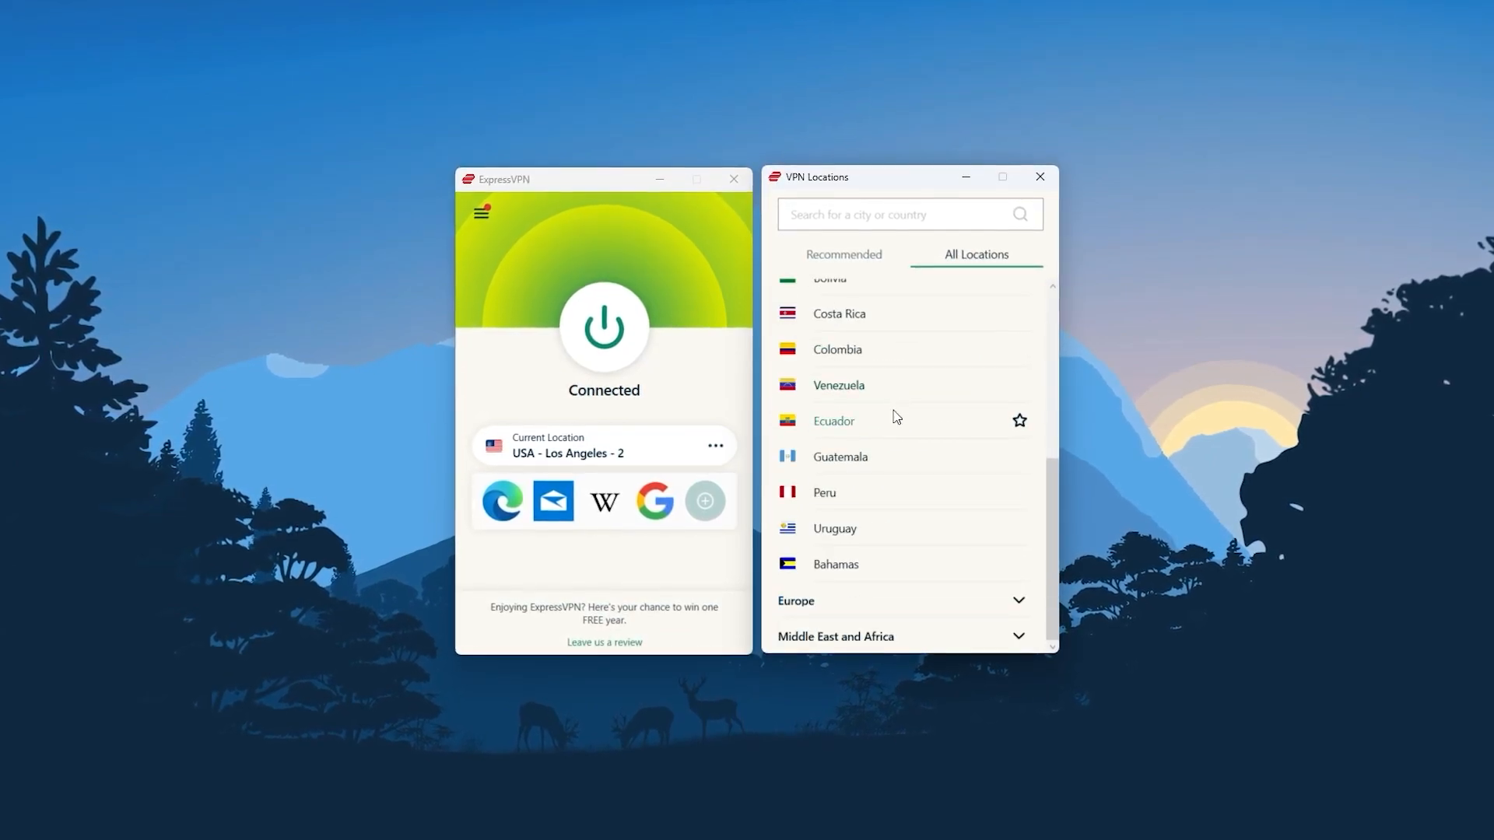
click(1038, 176)
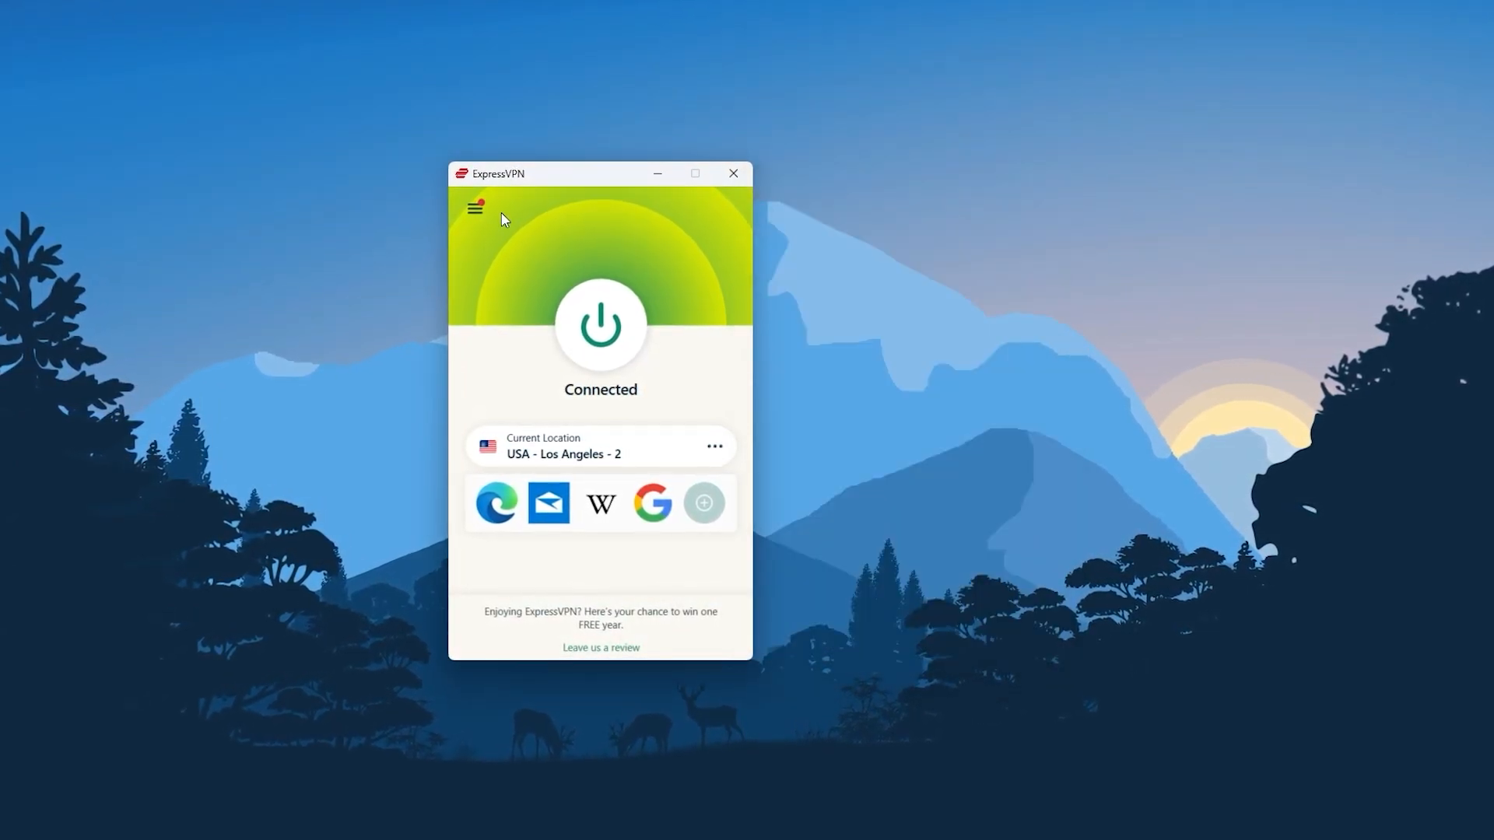
click(476, 207)
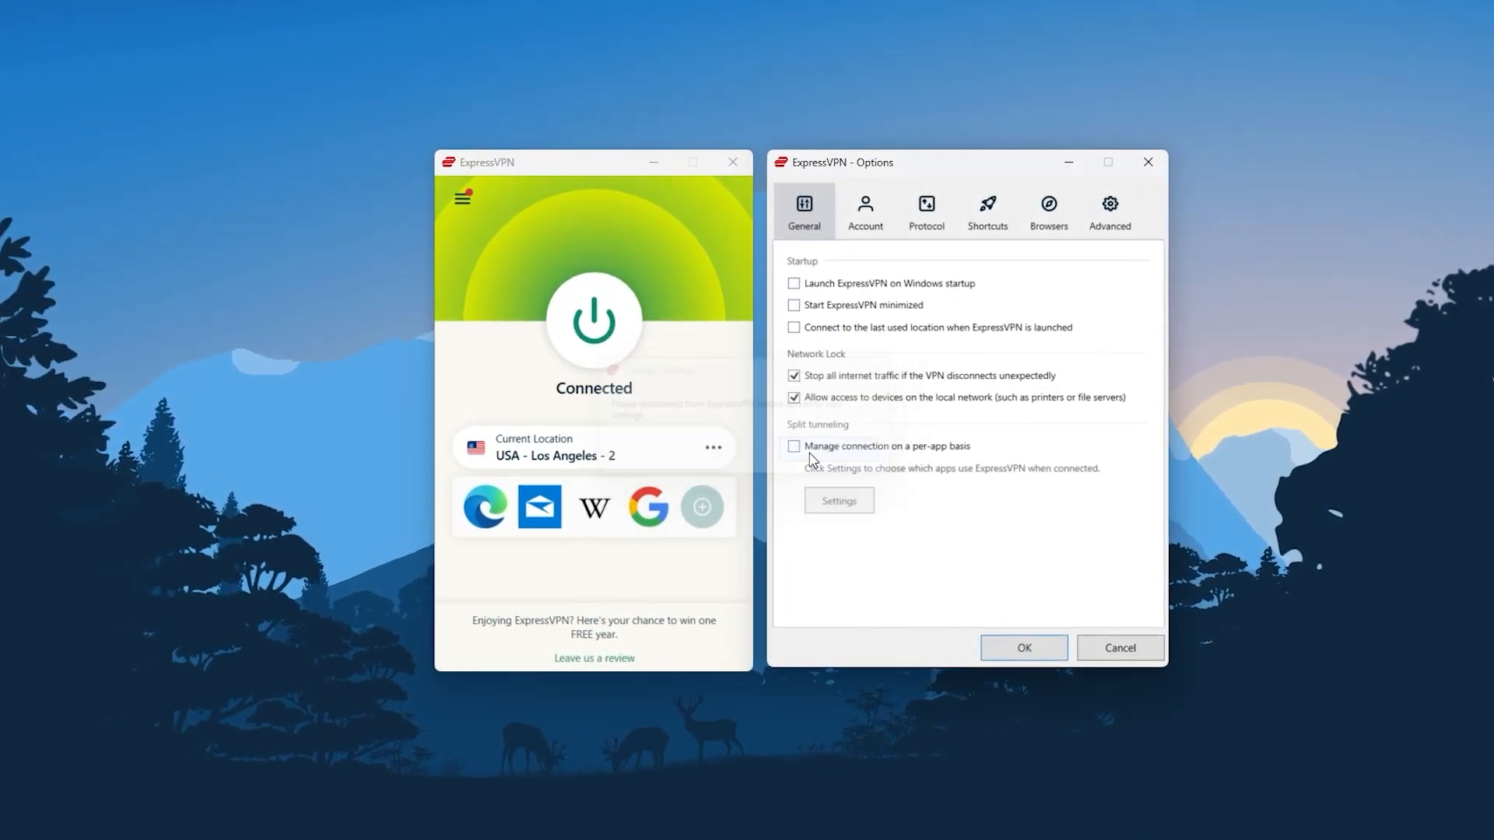
click(925, 207)
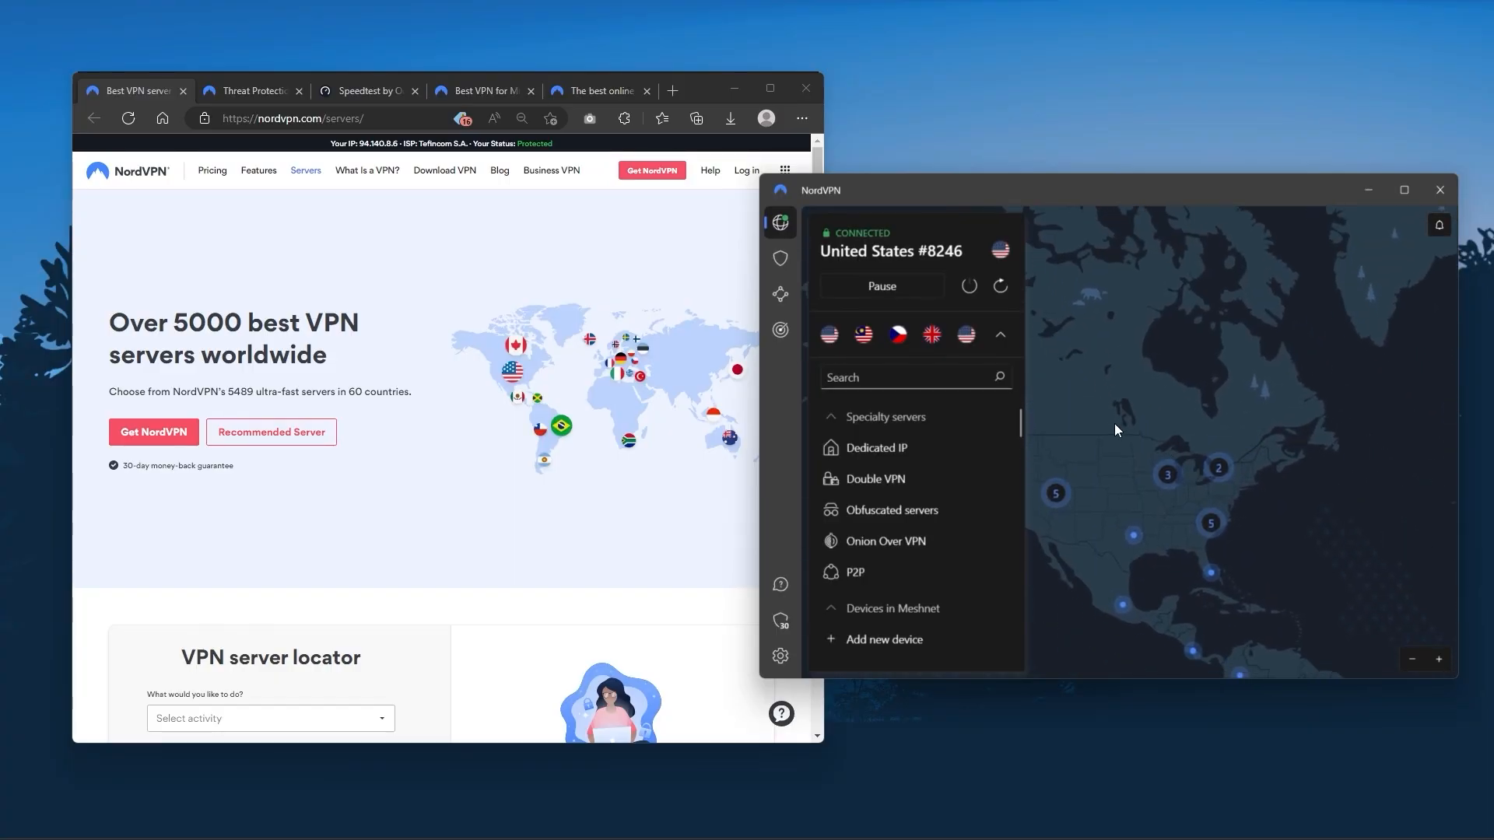
Scroll NordVPN's server list past Specialty servers into the country list
scroll(down, 3)
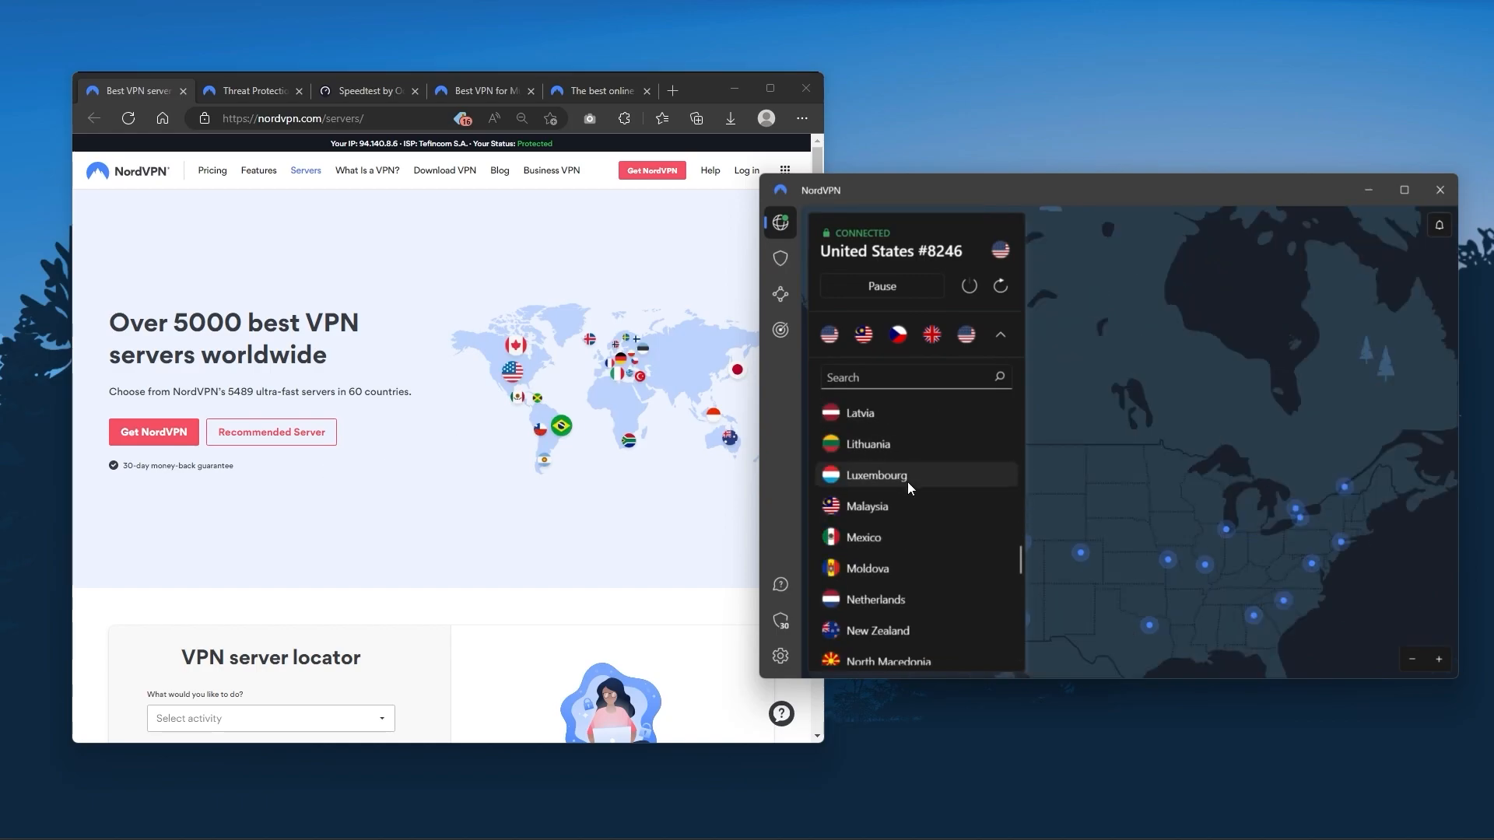
scroll(down, 3)
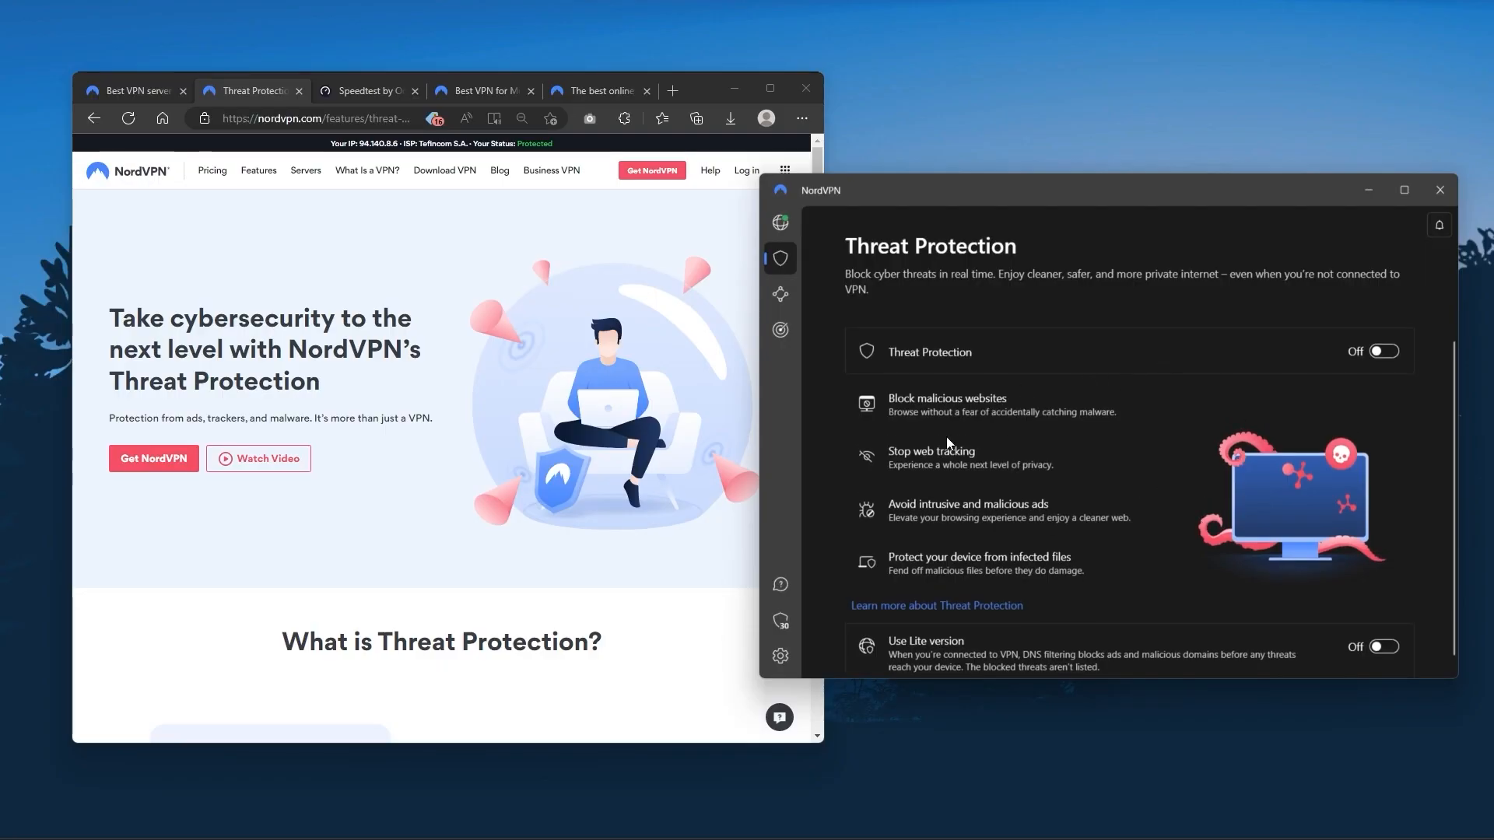
mouse_move(780, 223)
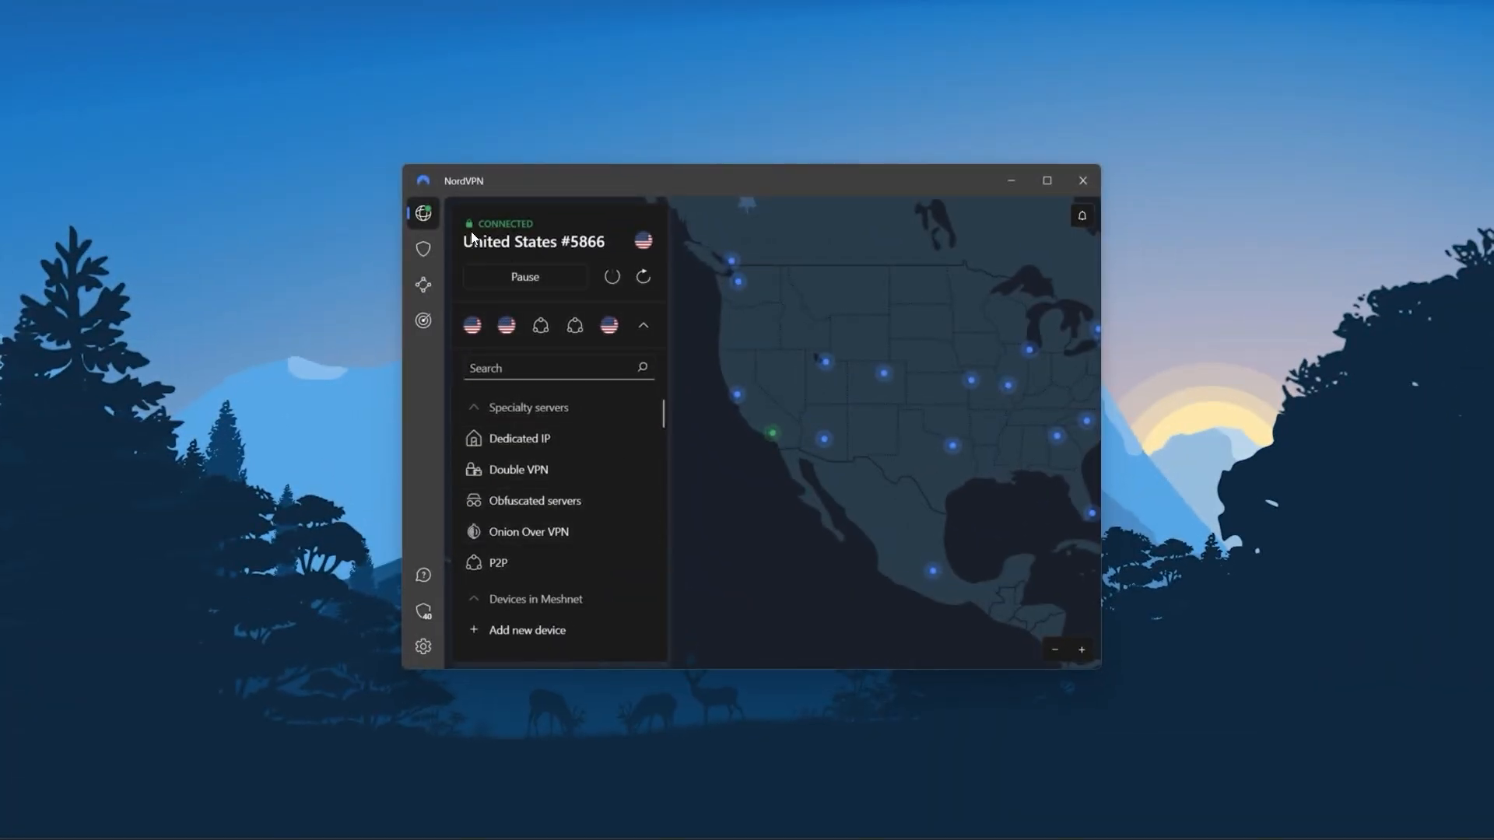
Review NordVPN's Dark Web Monitor, then move on to Surfshark's servers page and app
click(421, 320)
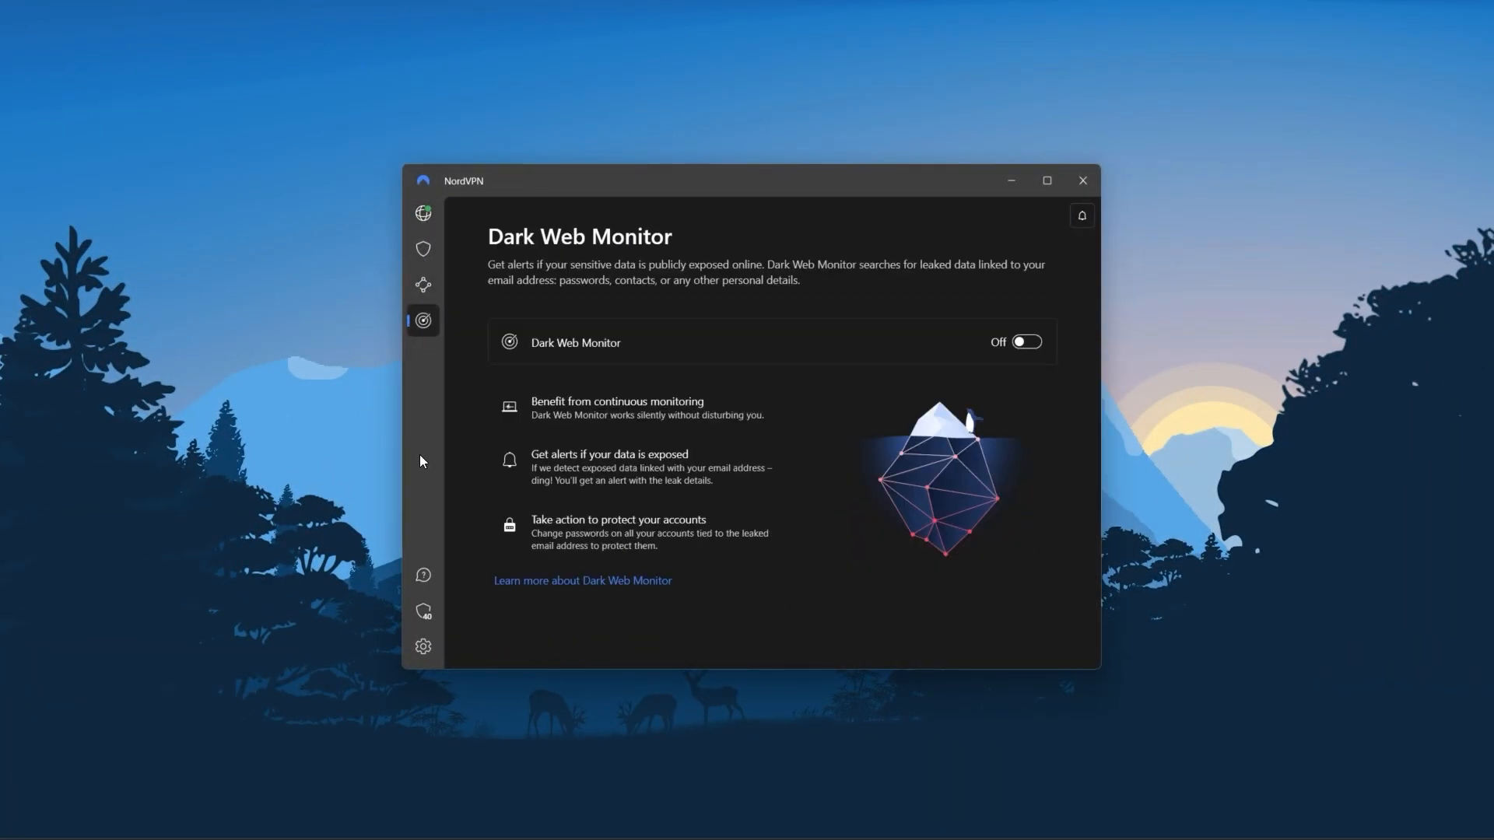
click(422, 649)
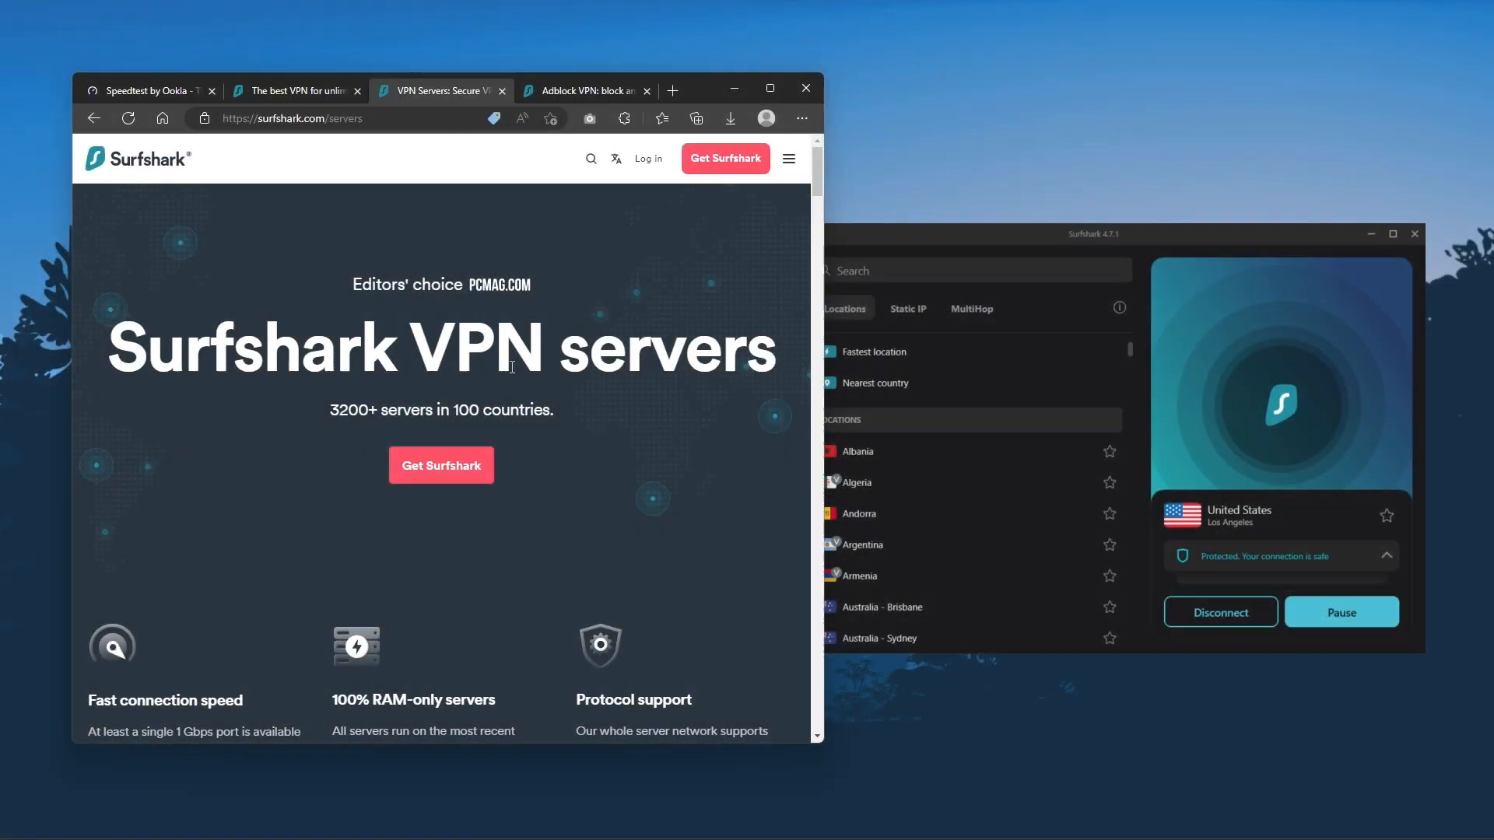
Bring up the CleanWeb ad-blocker page and Surfshark's VPN settings
scroll(down, 3)
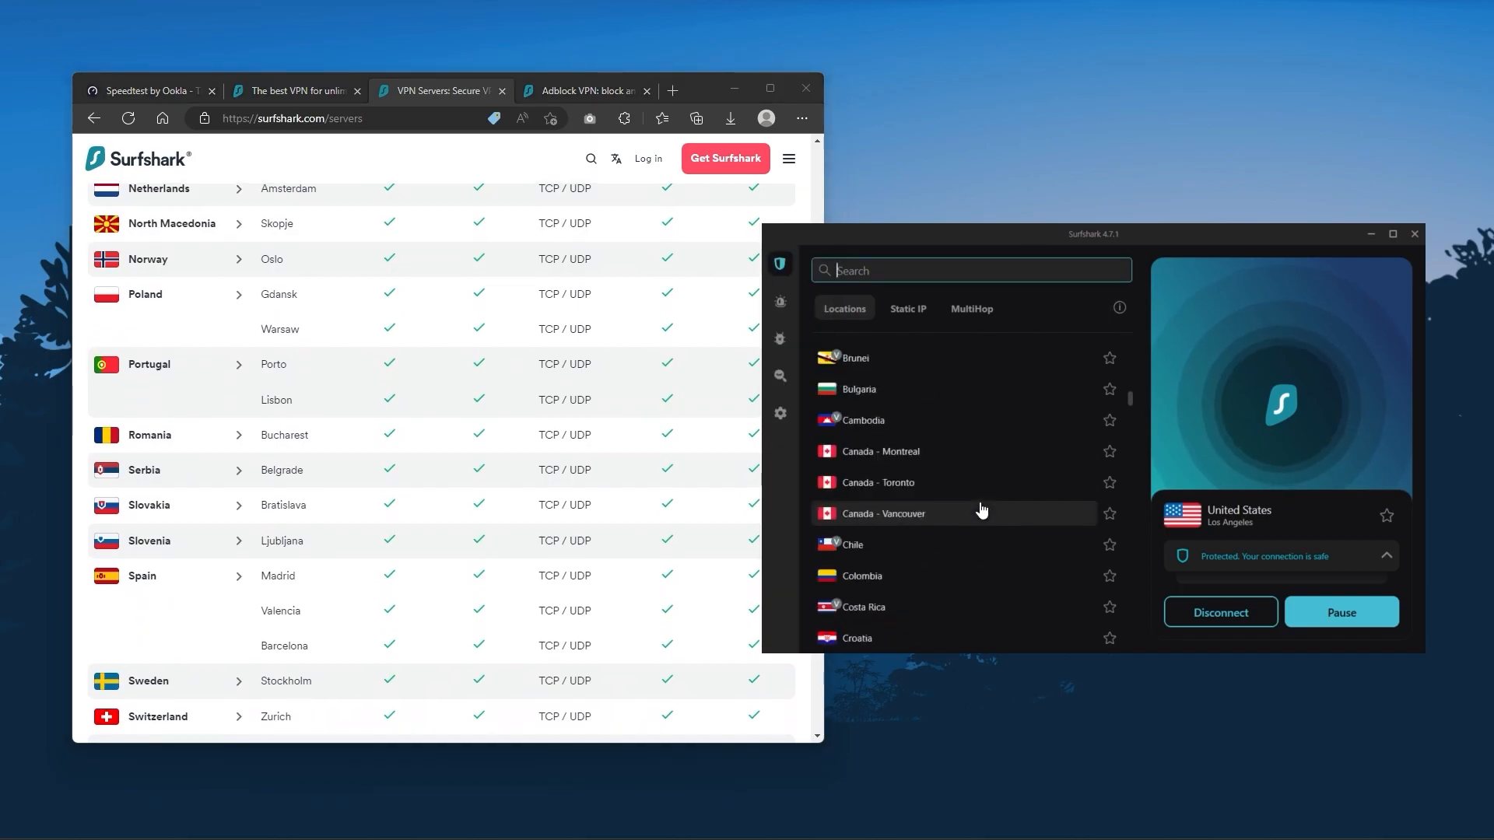
scroll(down, 3)
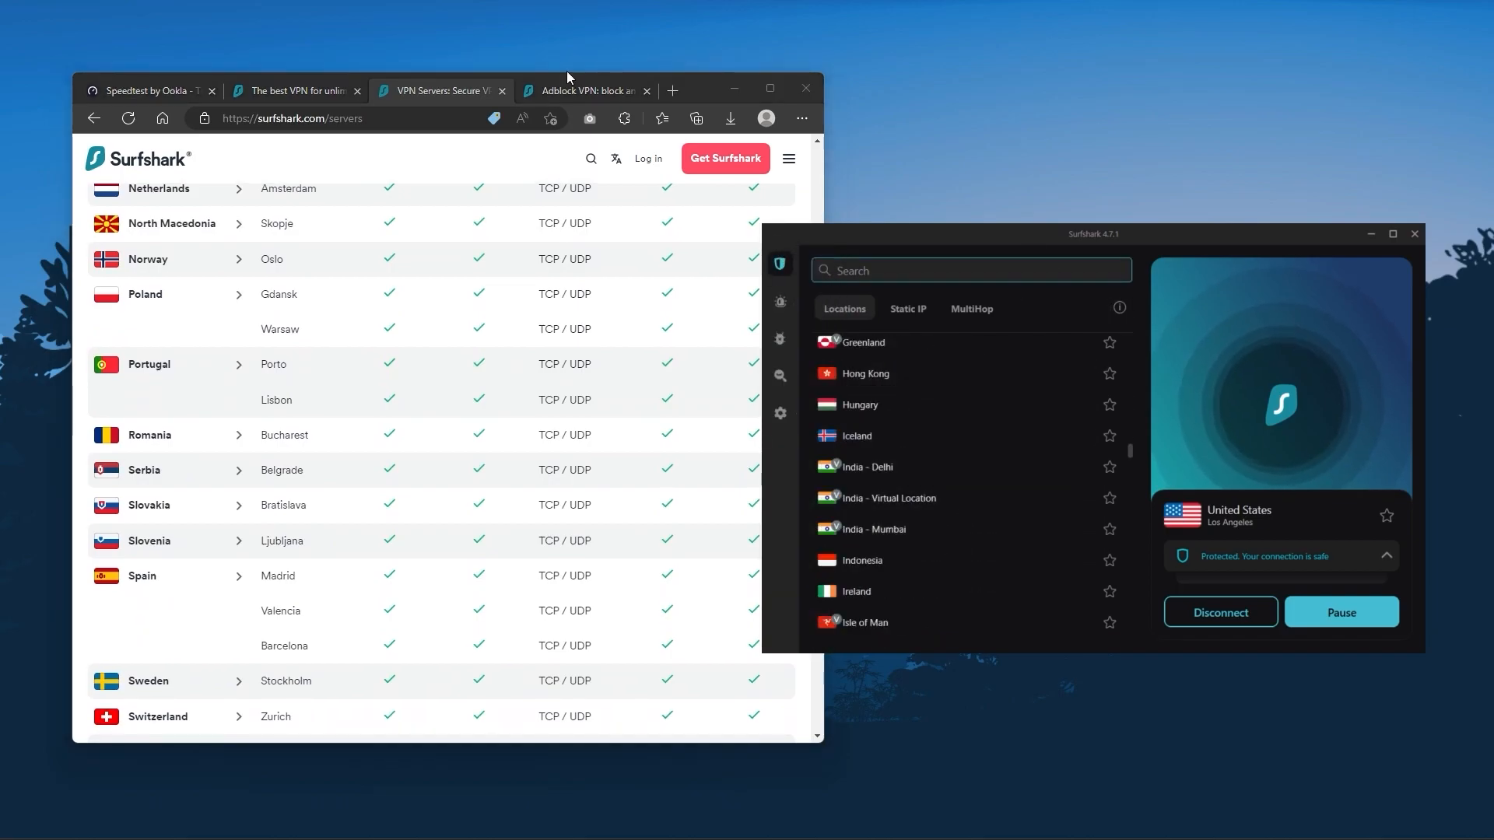
click(585, 91)
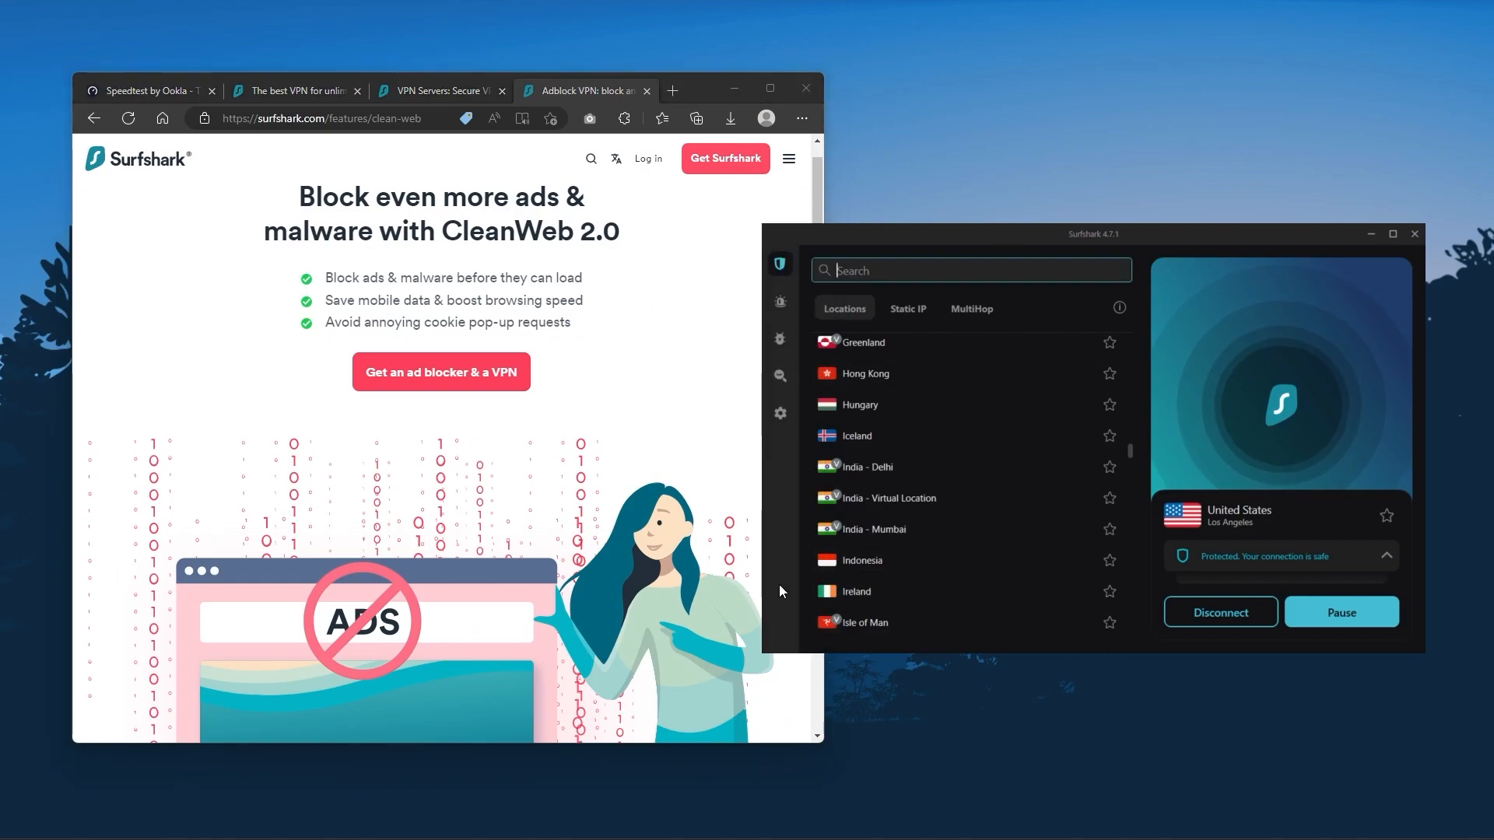
click(779, 412)
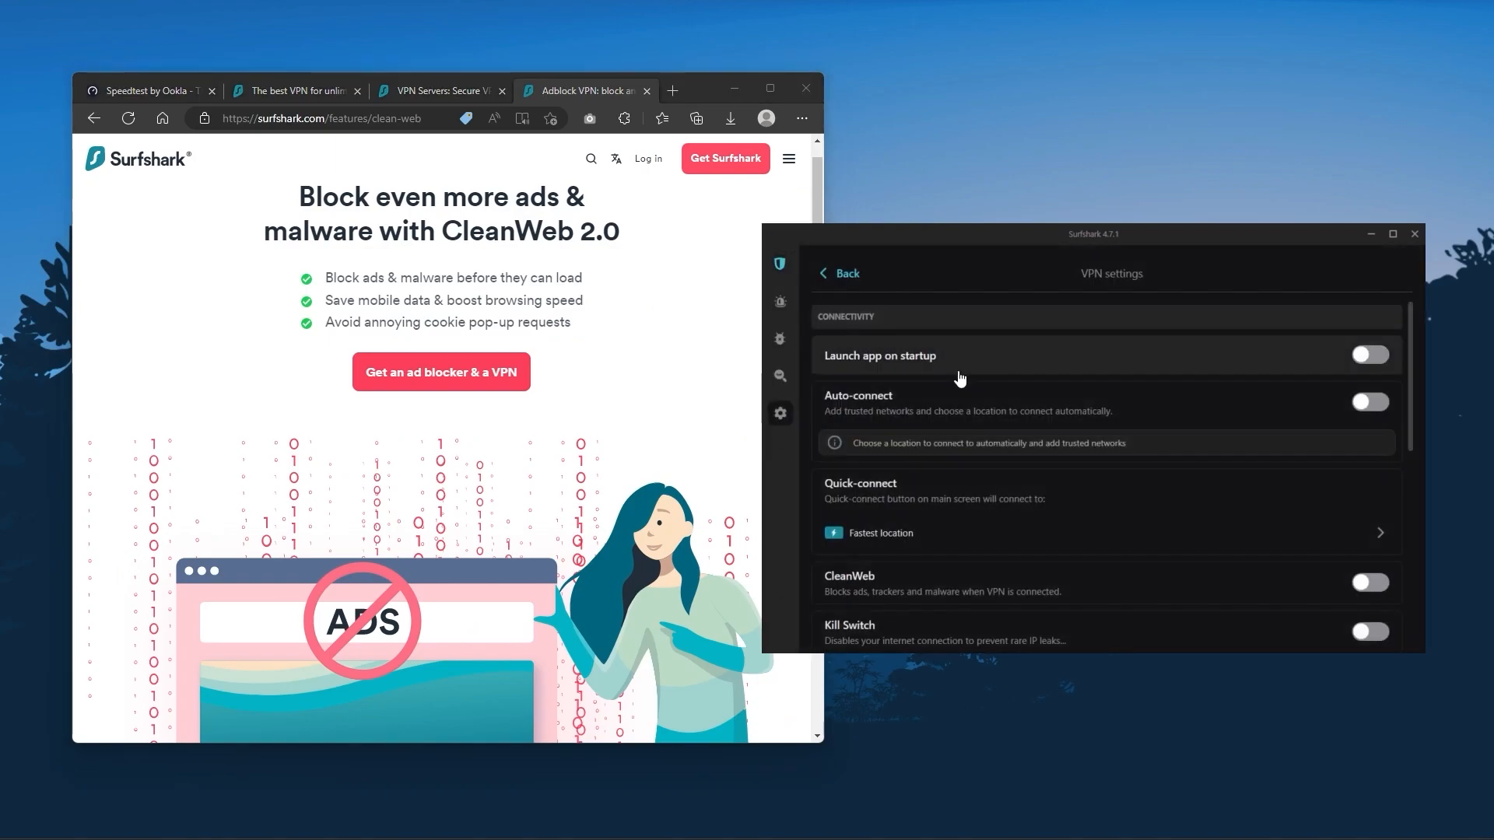
Turn on Rotating IP, dismiss its notice and return to the locations list
click(1369, 582)
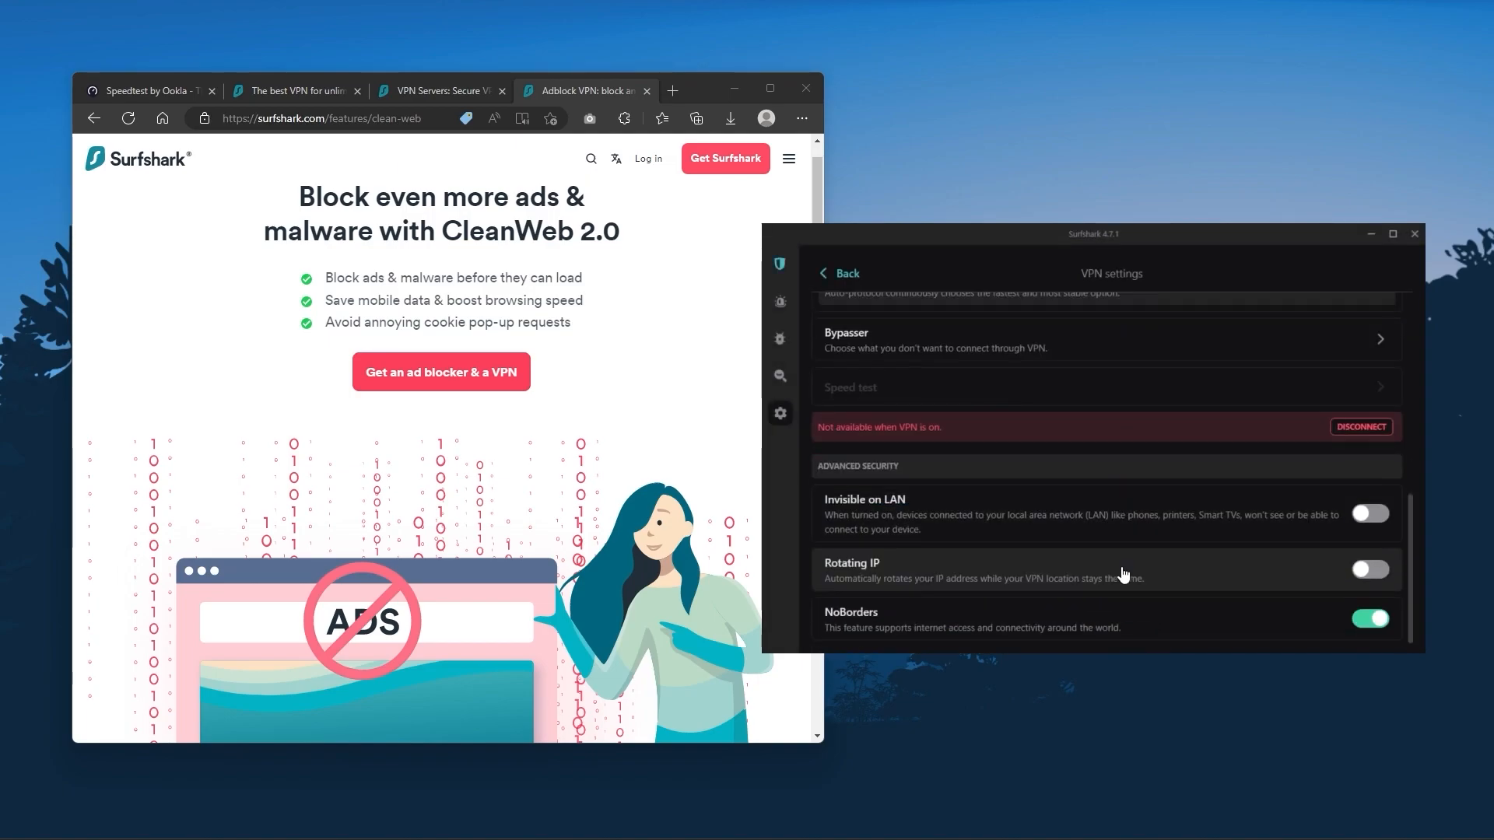
click(1368, 570)
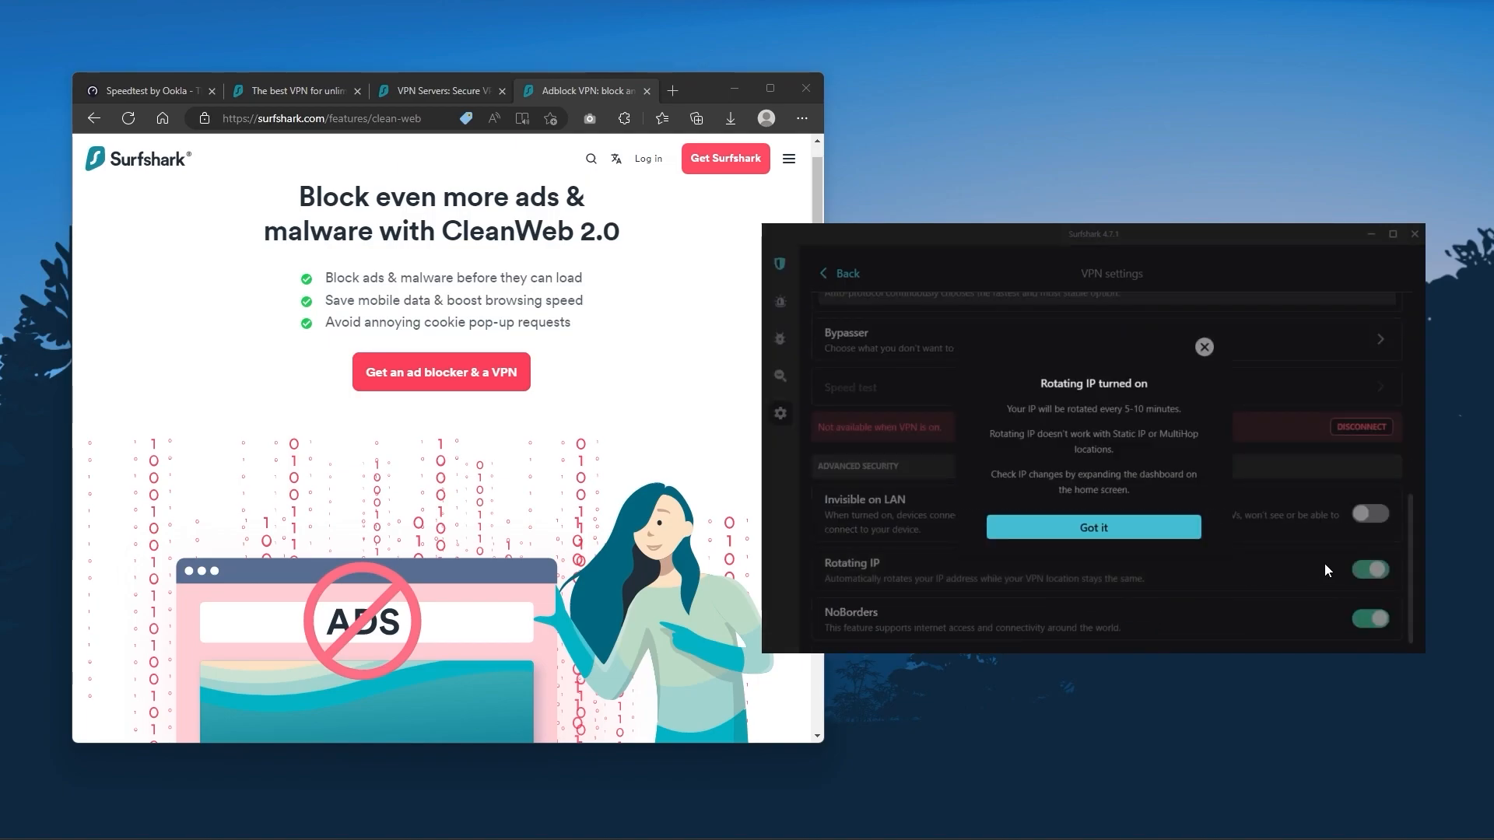
click(1093, 528)
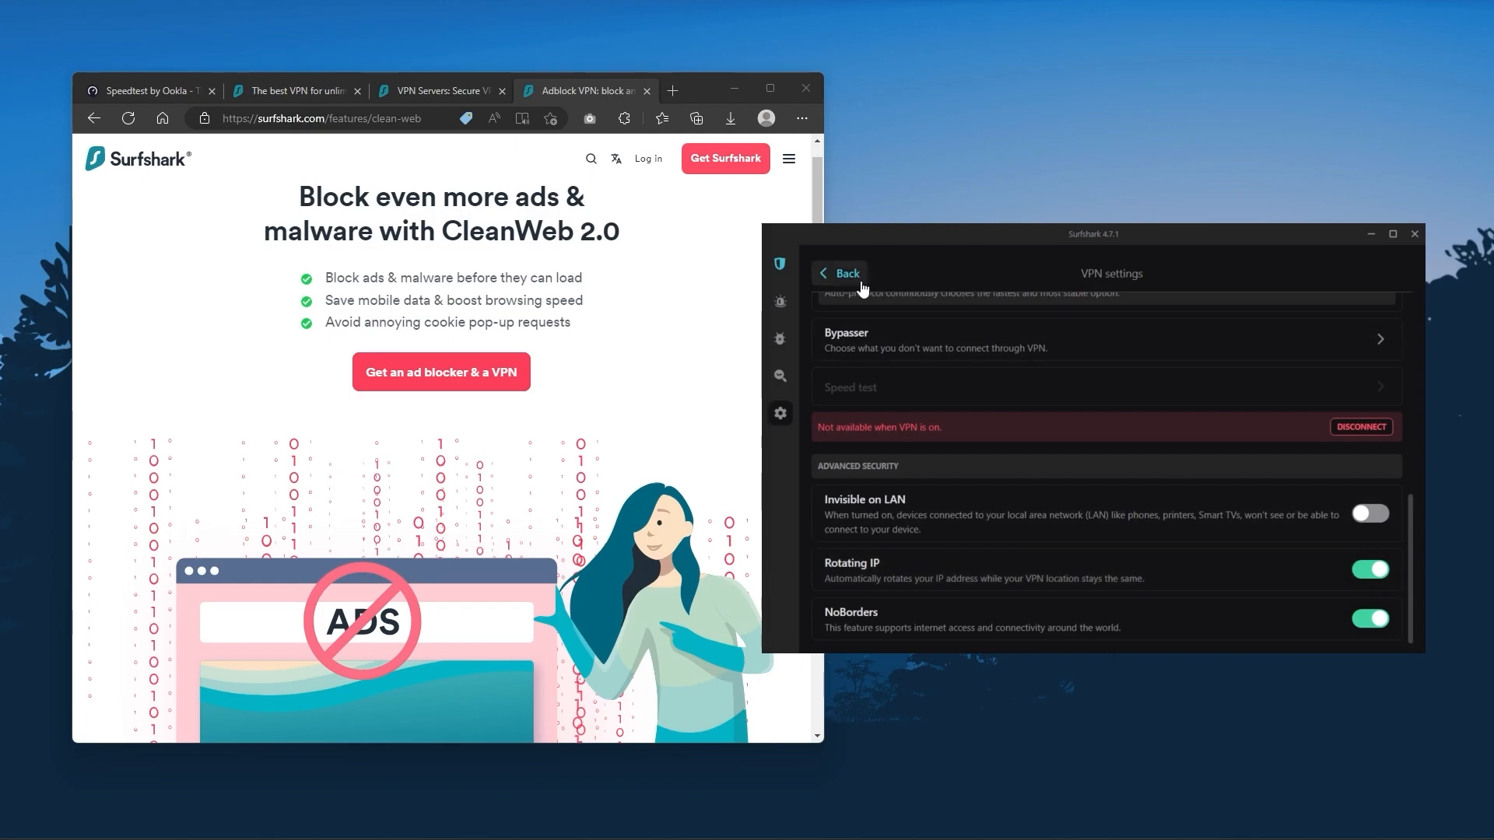
click(842, 274)
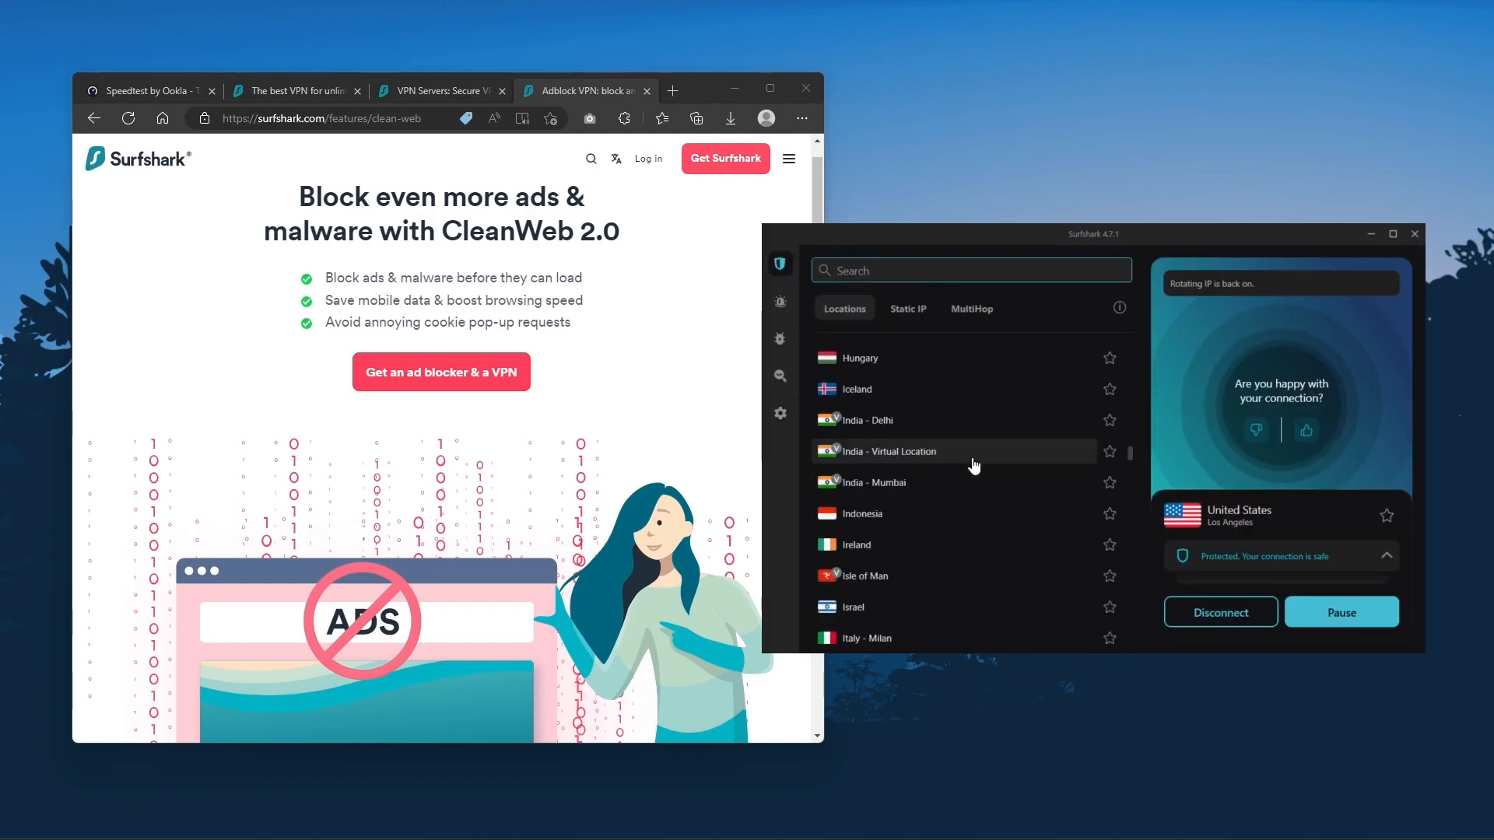
Bring the NordVPN and ExpressVPN apps forward beside Surfshark
scroll(down, 3)
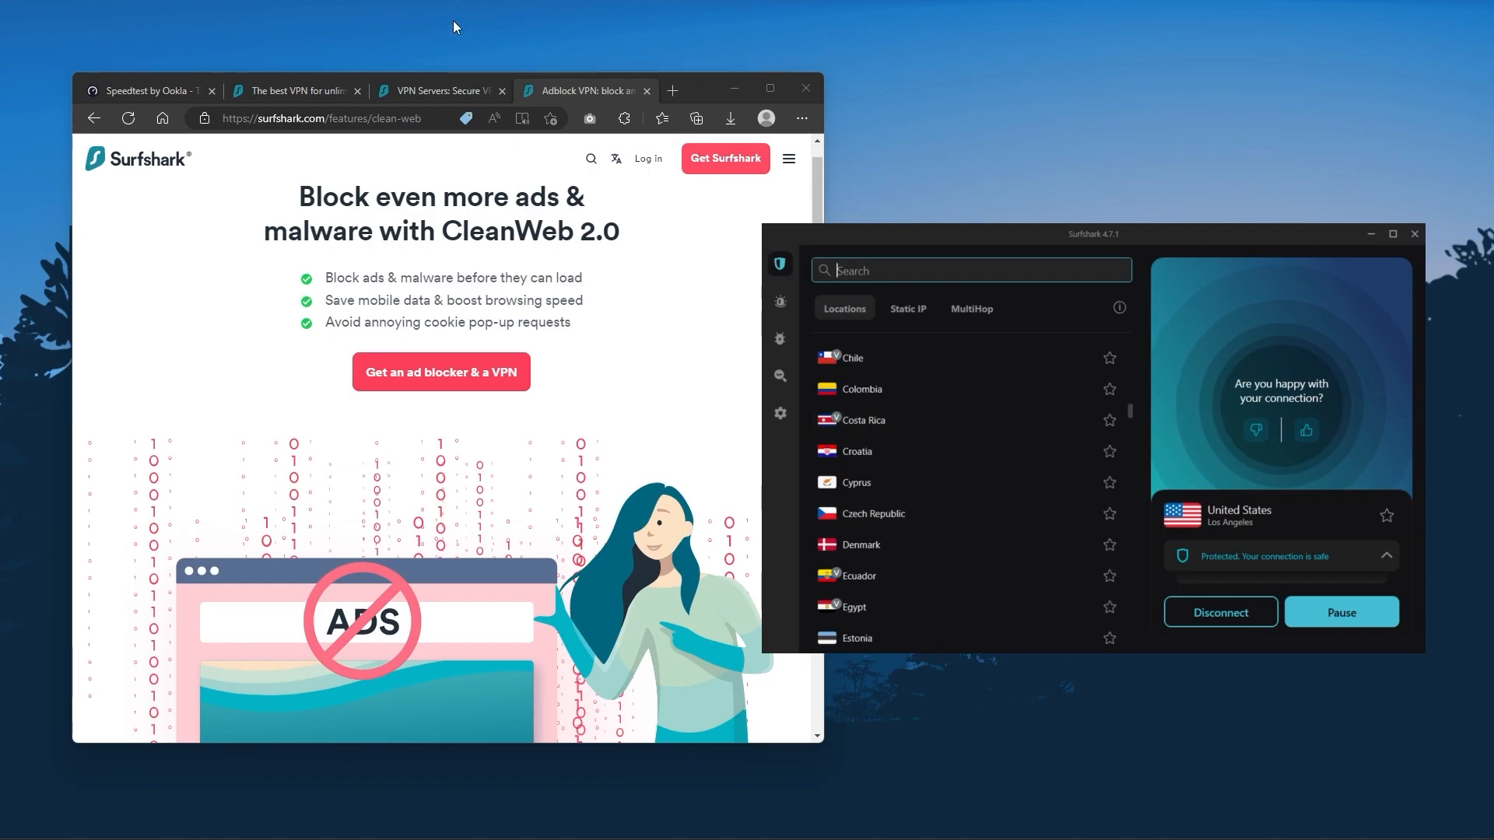
click(296, 91)
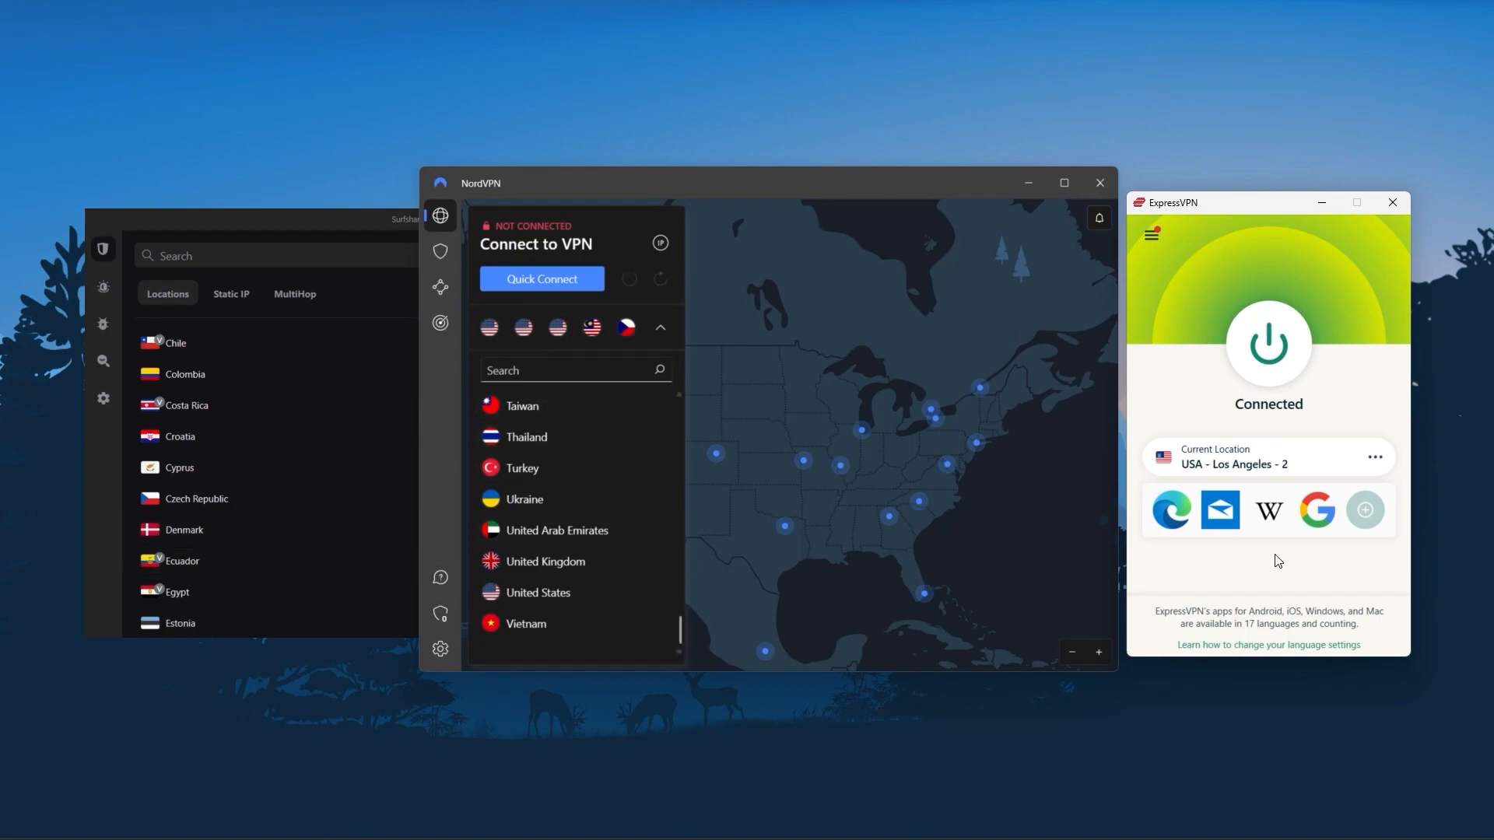
mouse_move(1380, 457)
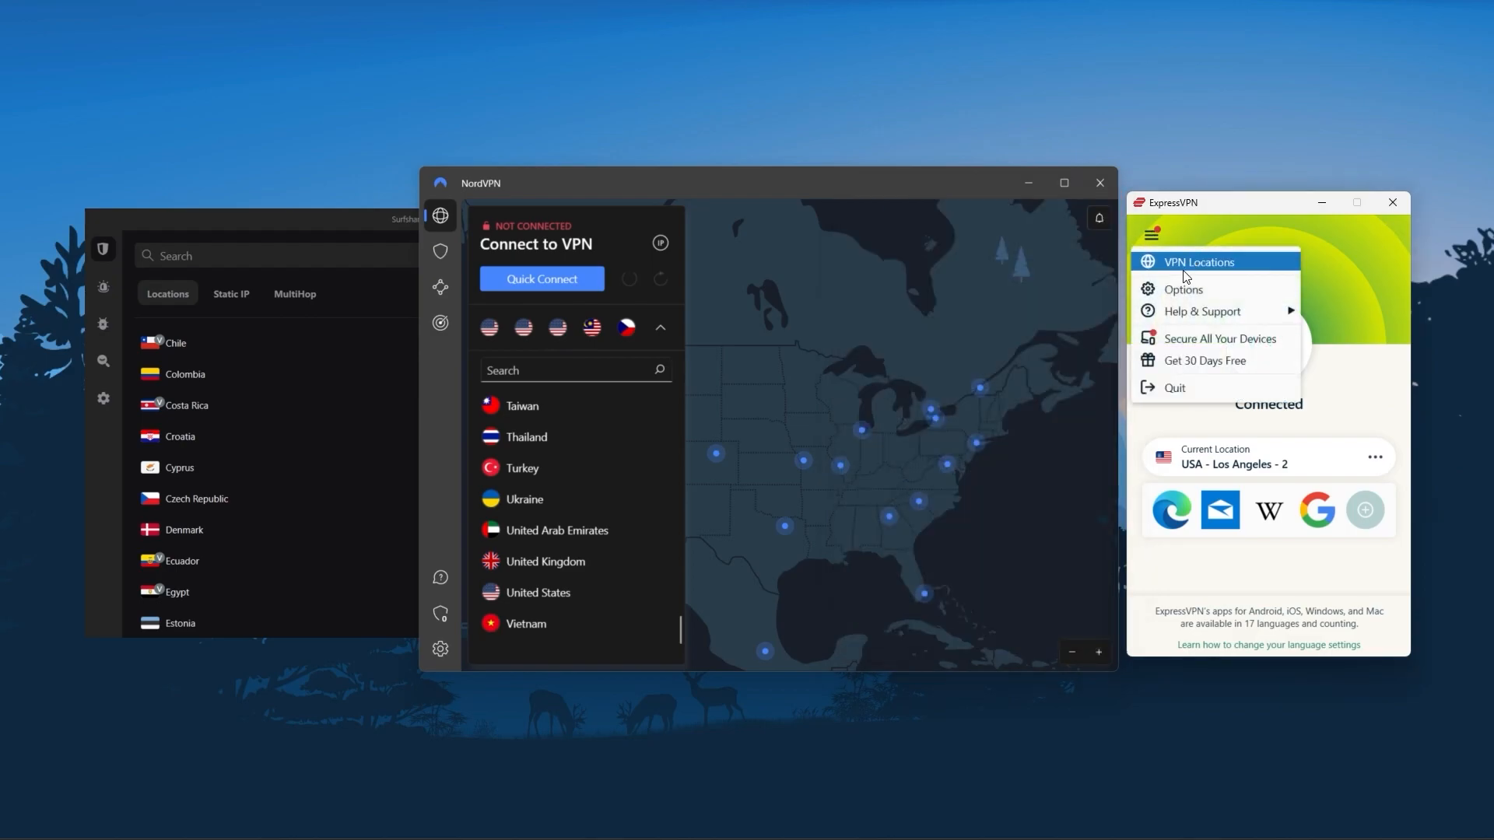
click(1183, 289)
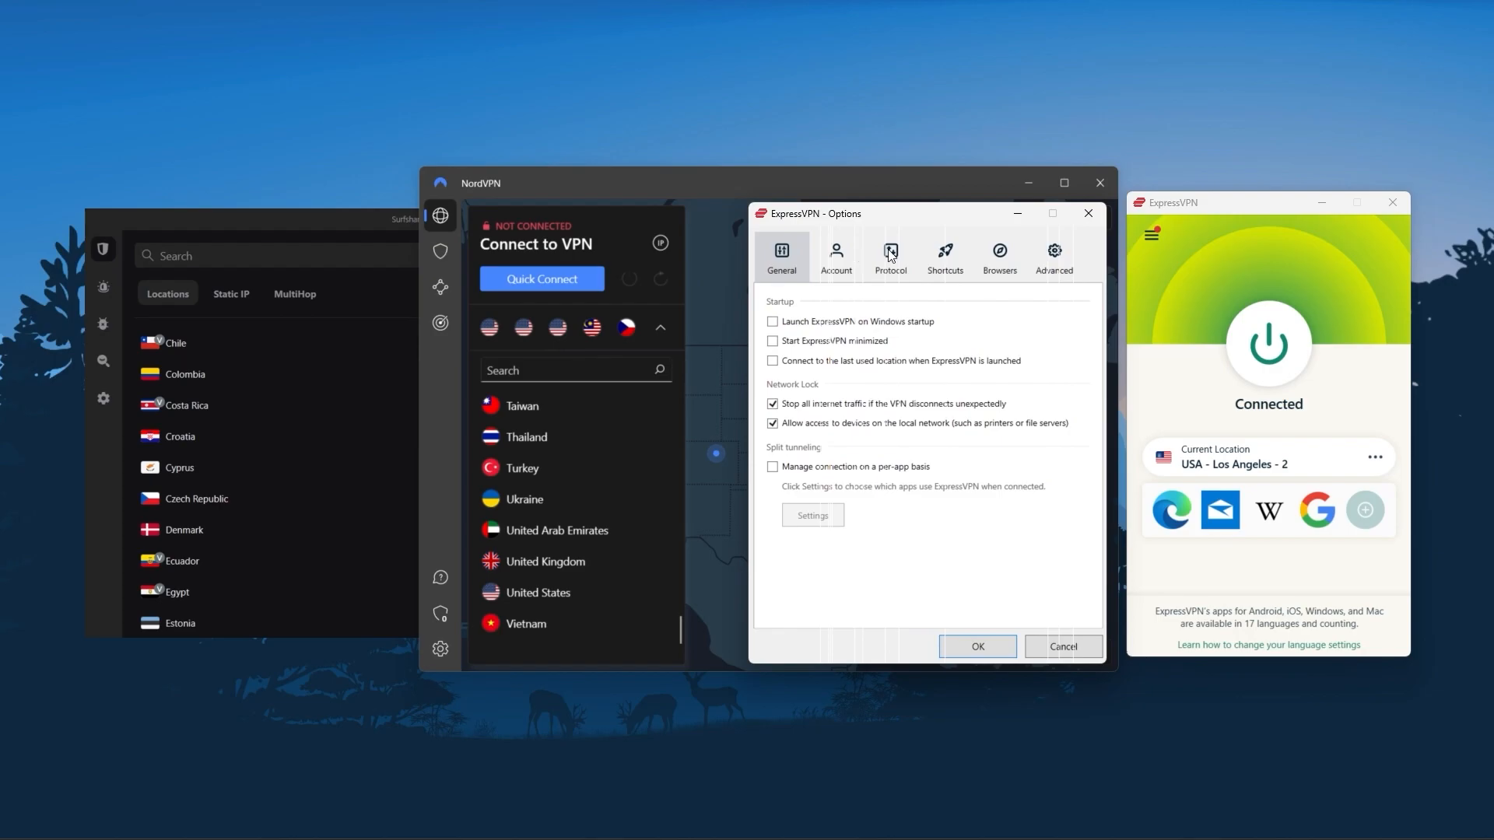
click(889, 254)
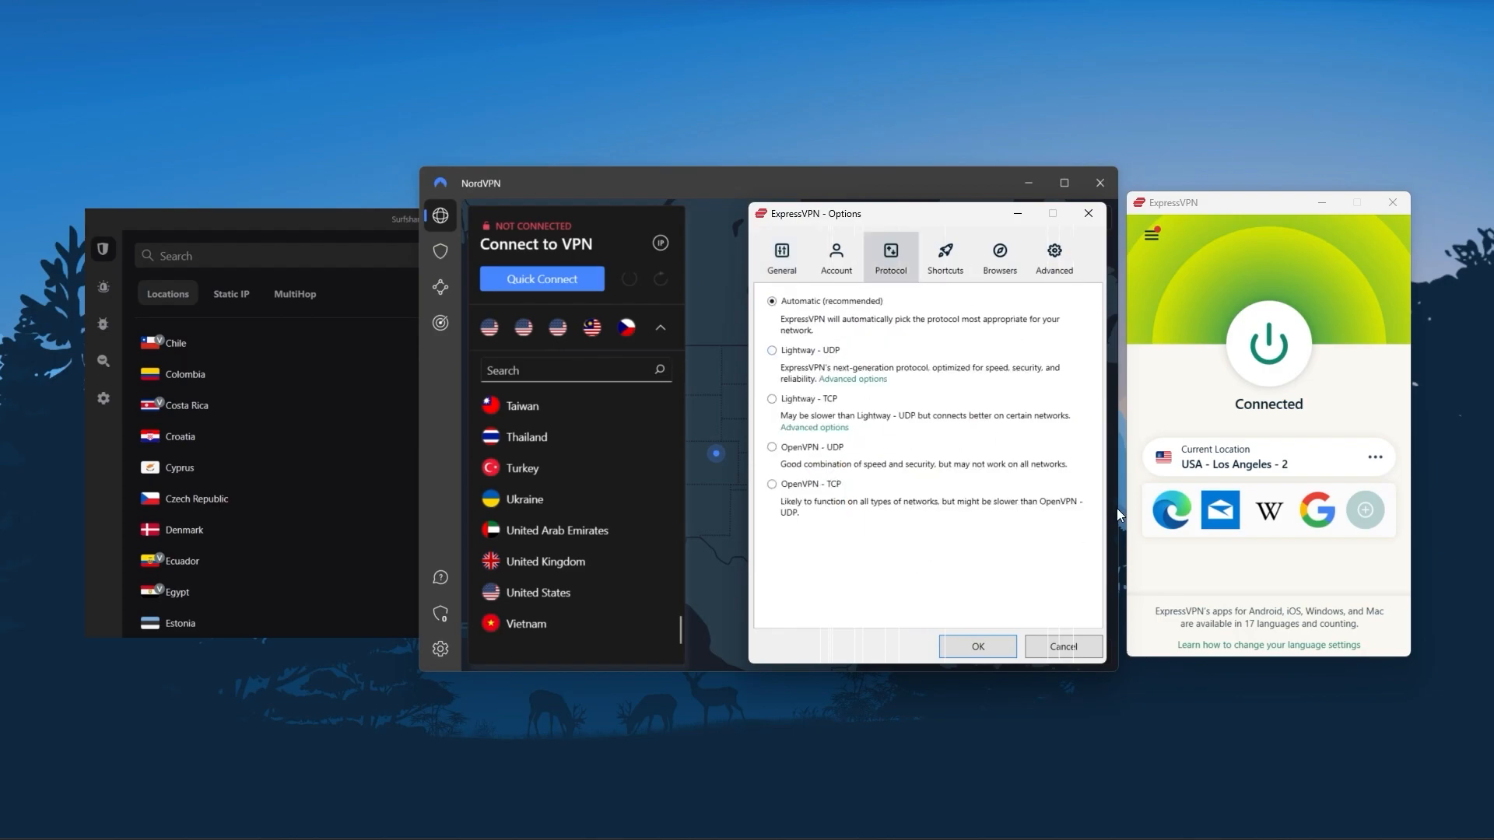
click(1060, 646)
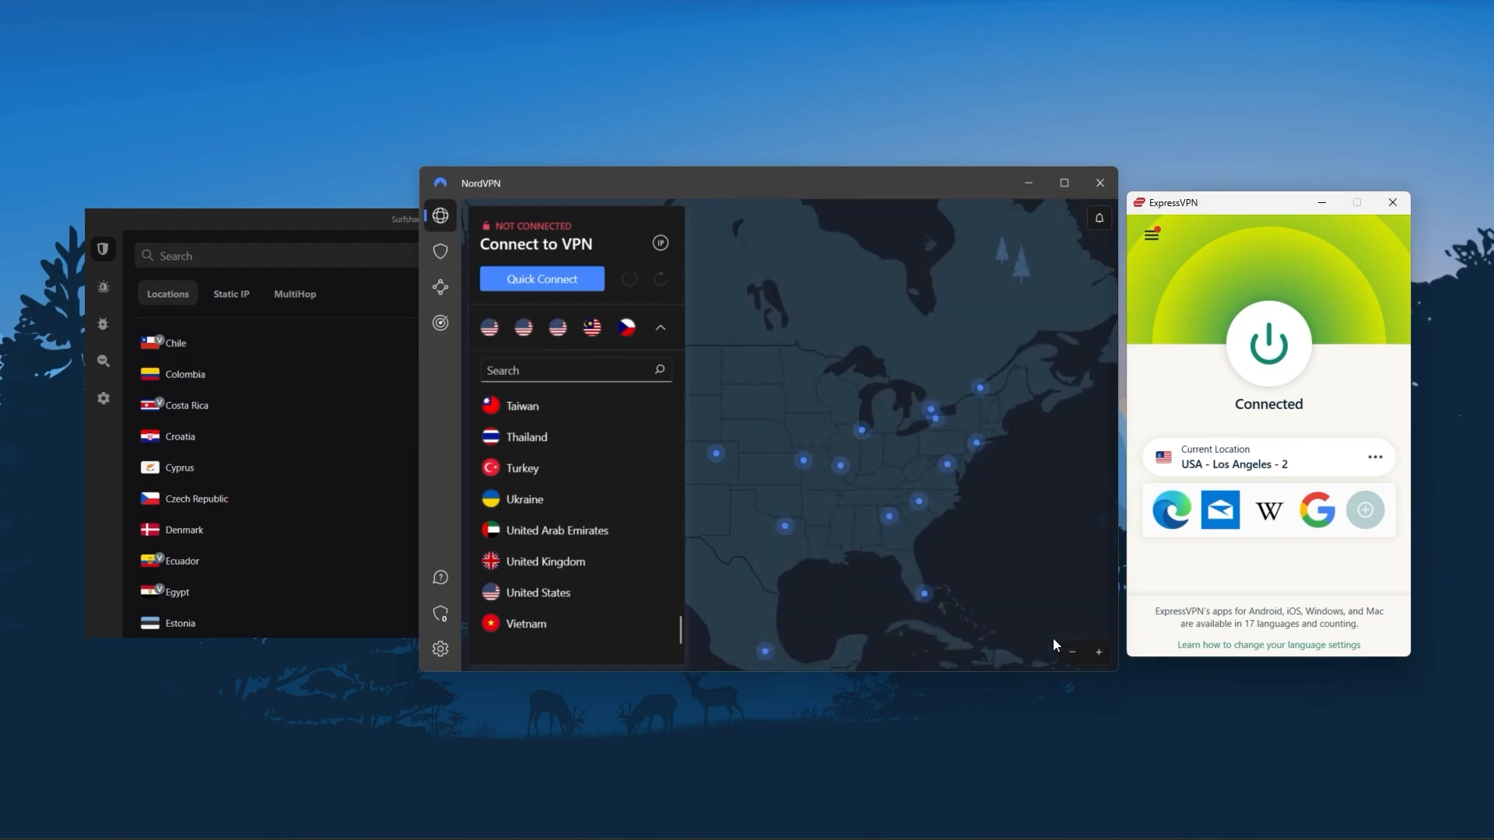
mouse_move(706, 226)
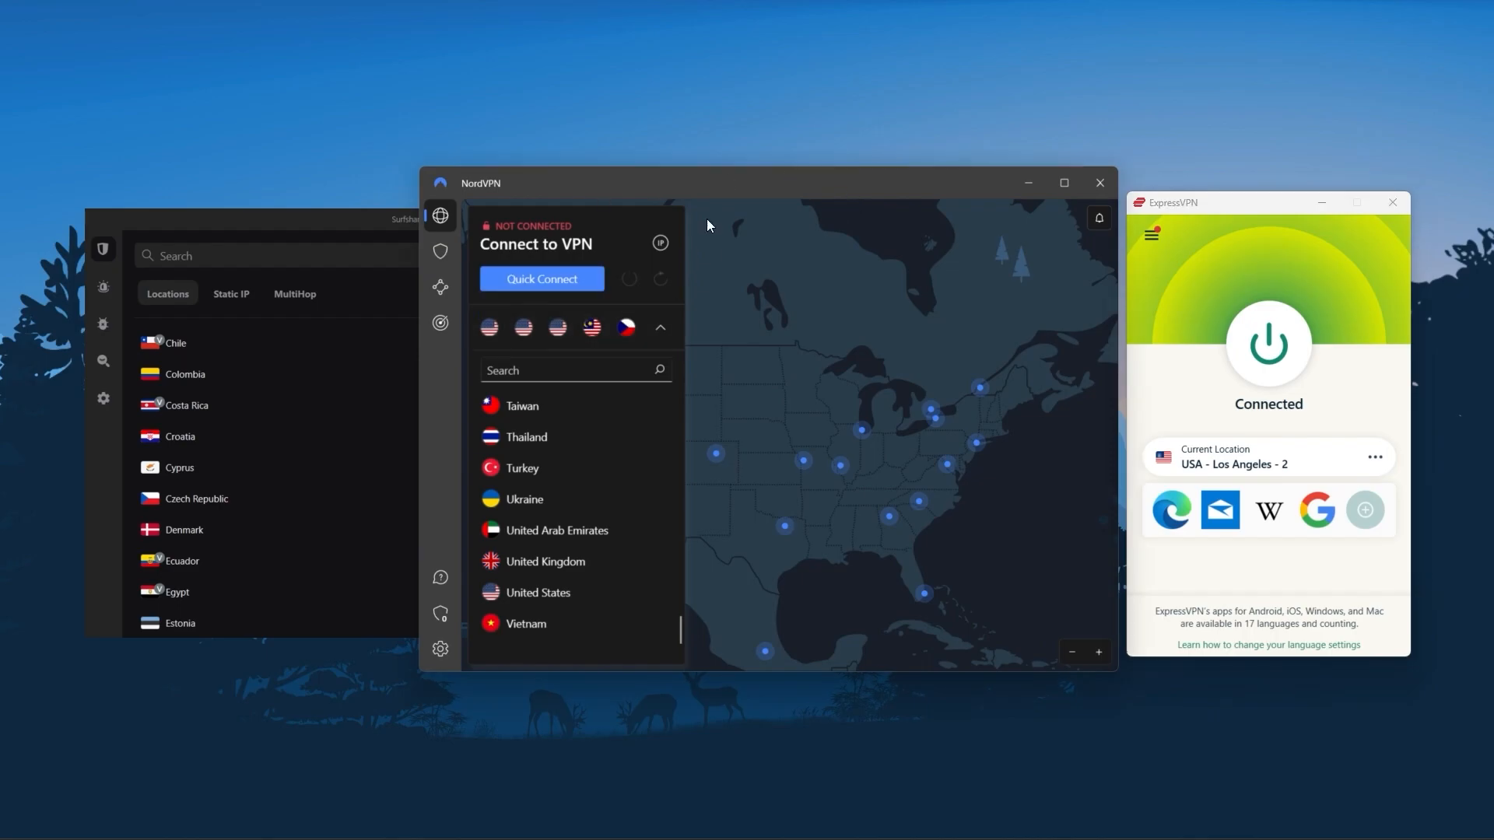
Review NordVPN's connection settings and Threat Protection, then return to the specialty servers list
click(441, 649)
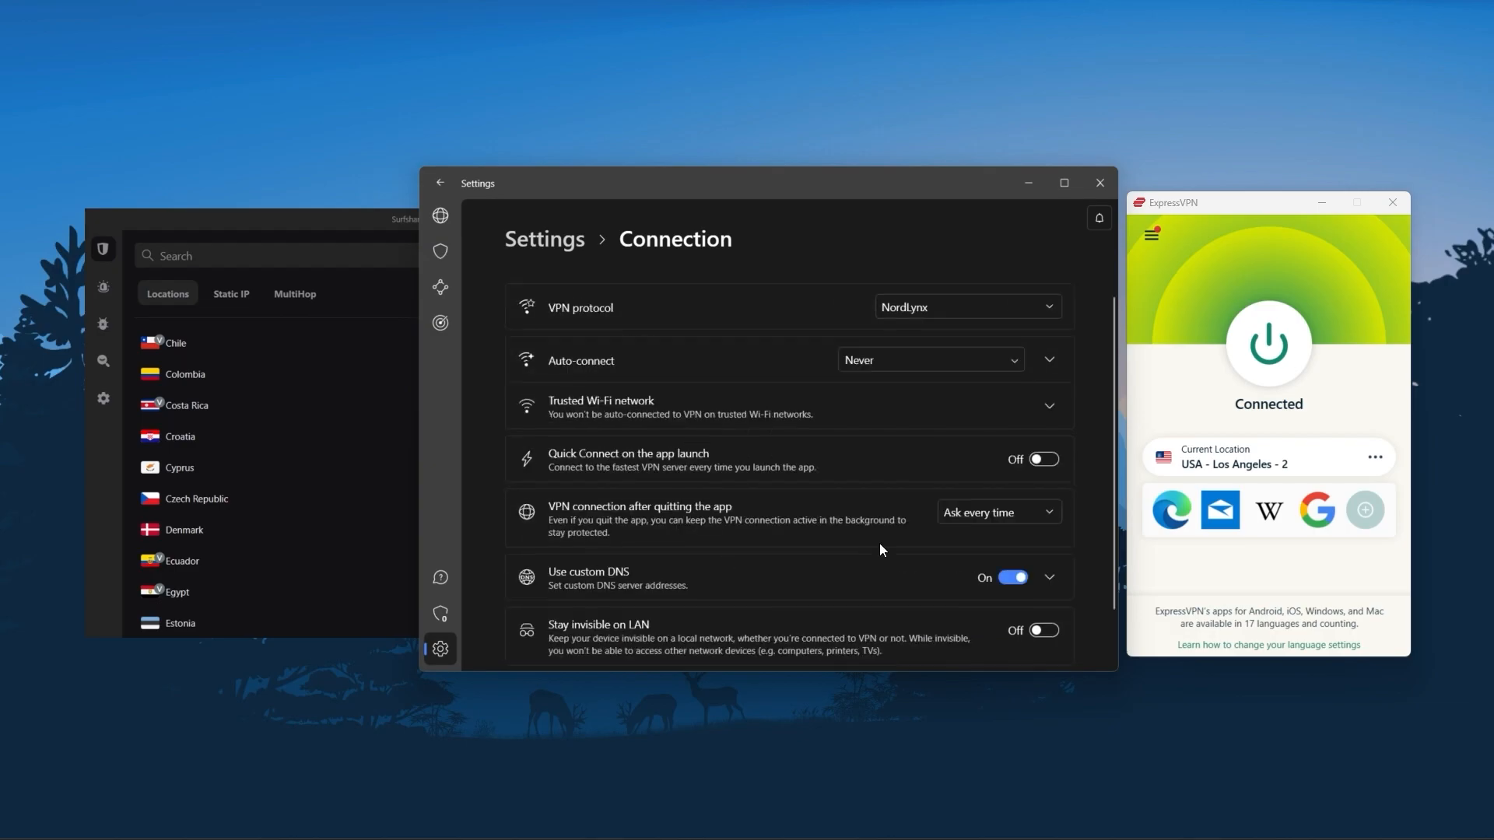
click(440, 252)
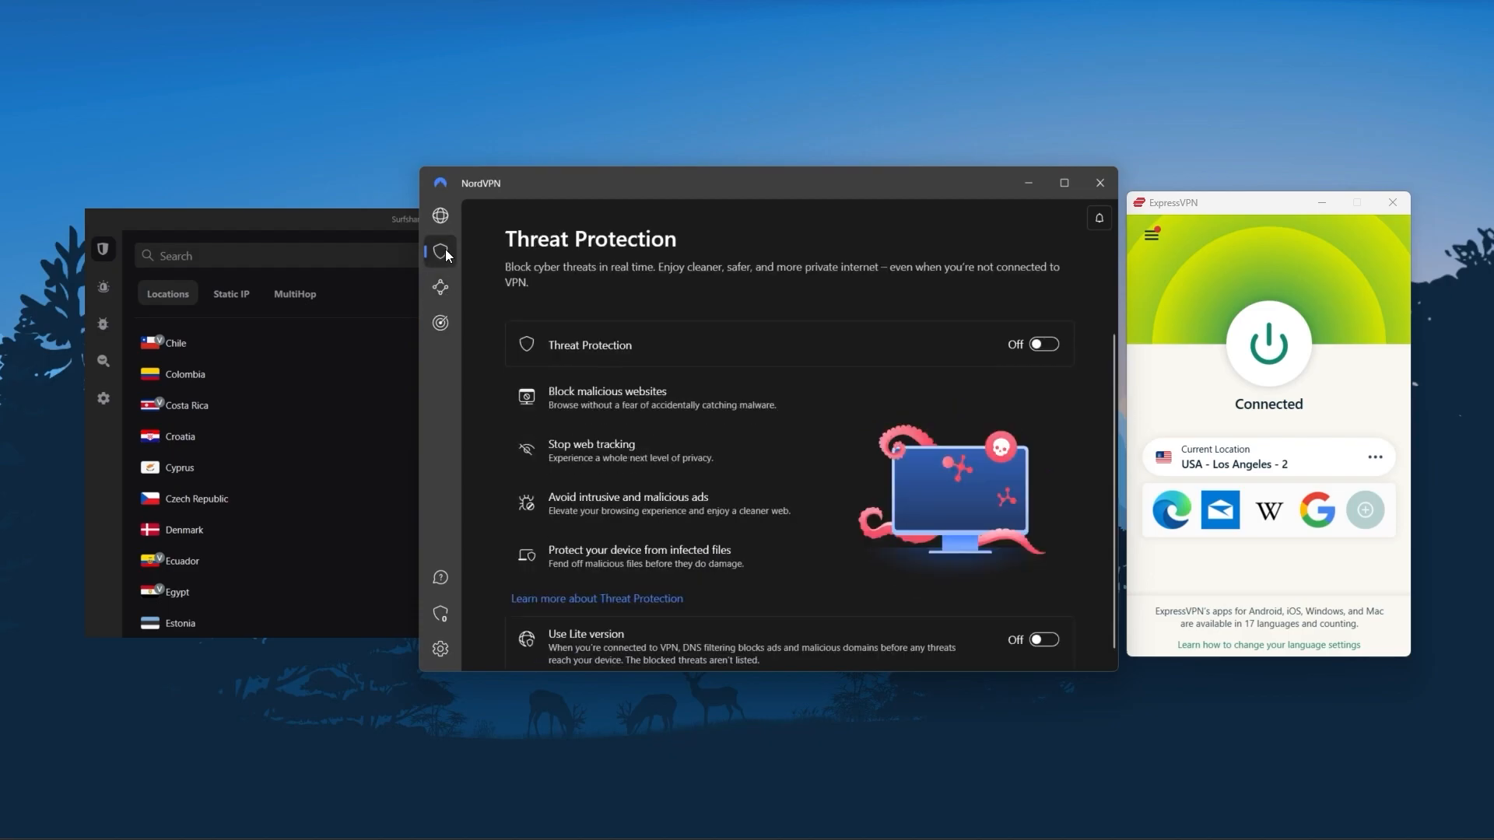
click(441, 215)
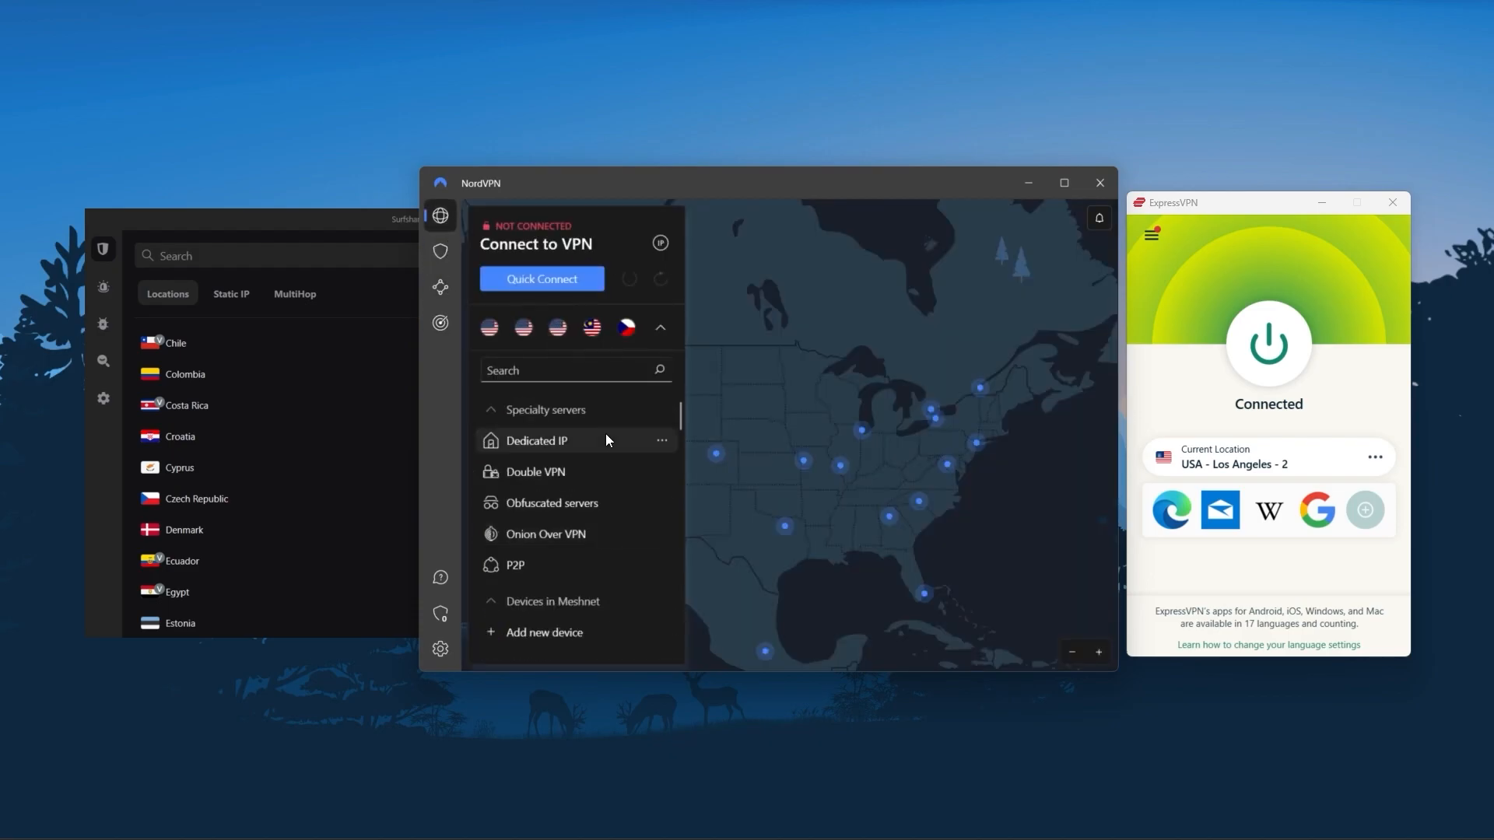
mouse_move(462, 388)
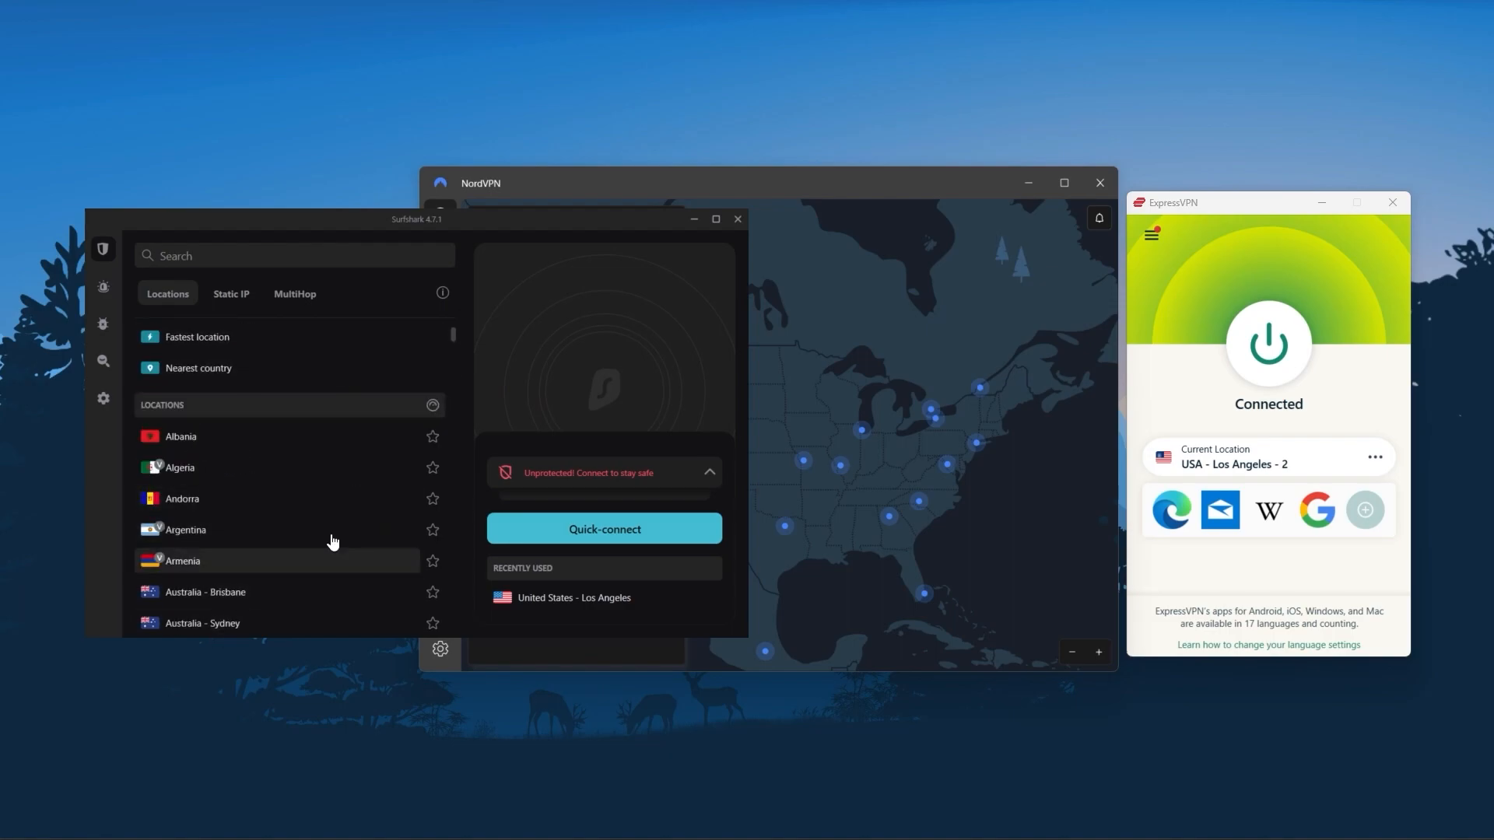
Scroll Surfshark's locations list down to countries such as Hungary, India and Ireland
scroll(down, 3)
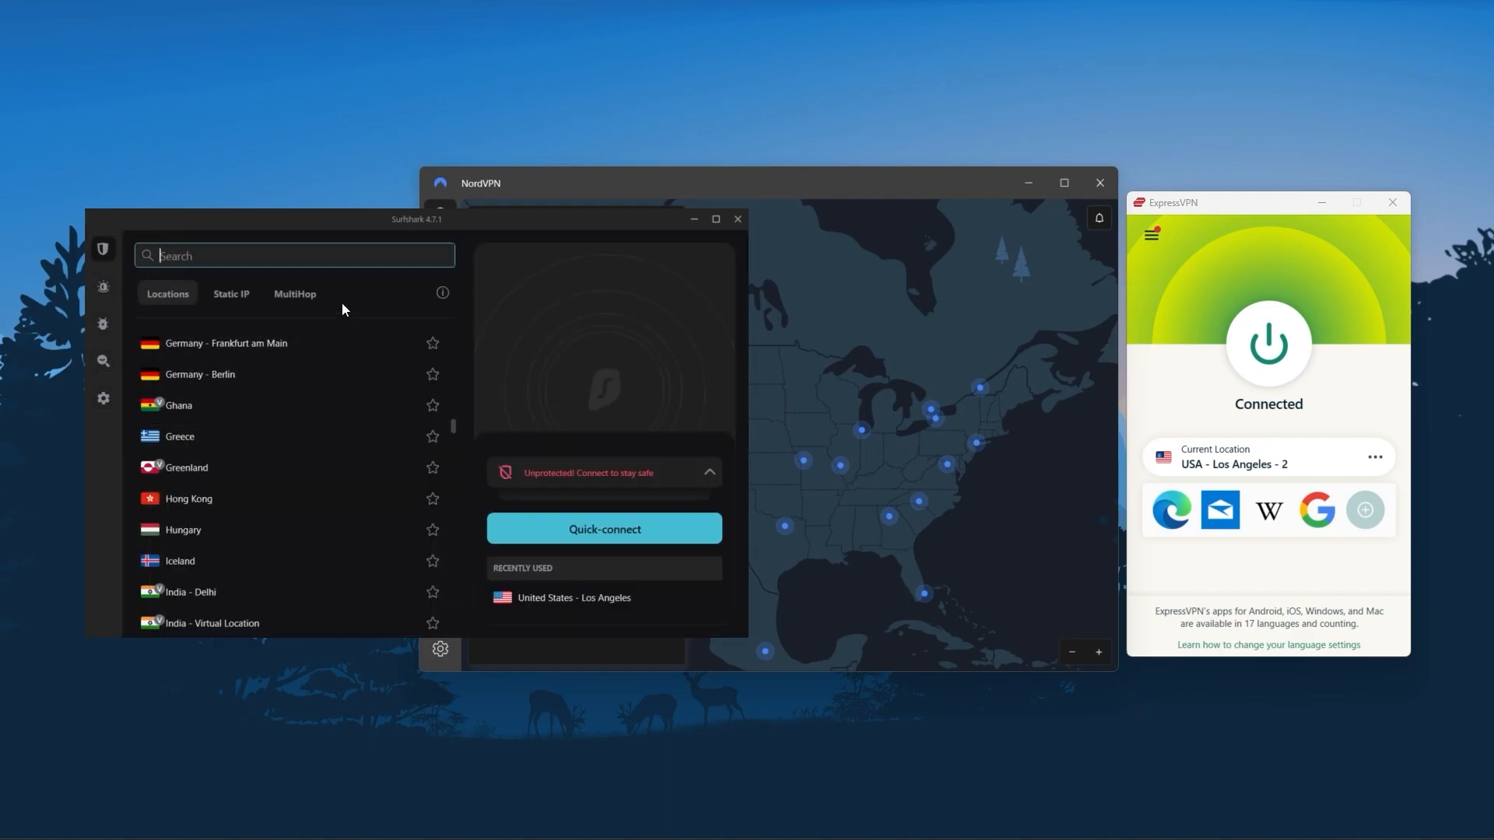
scroll(down, 3)
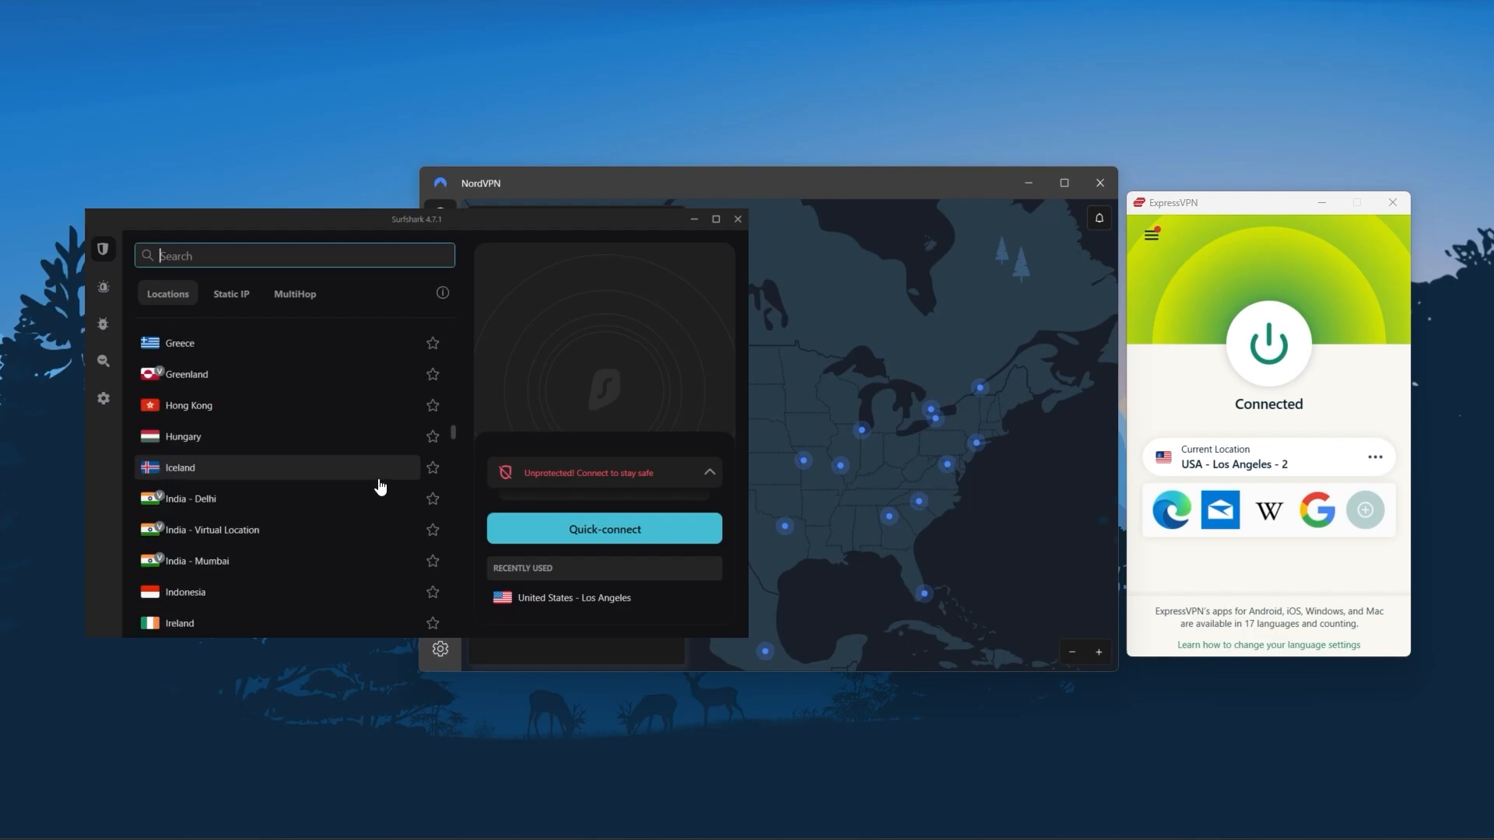
scroll(down, 3)
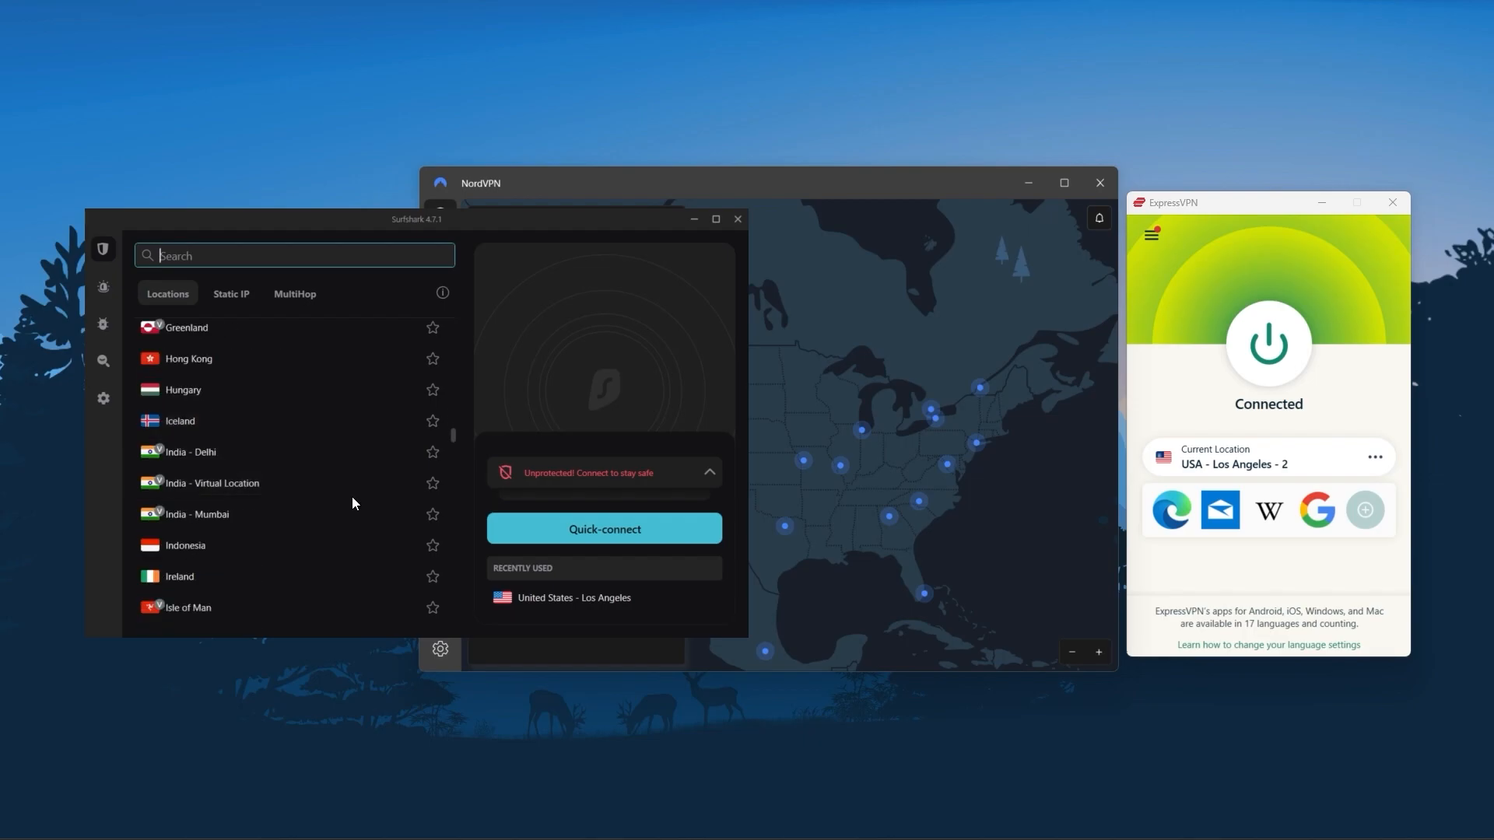